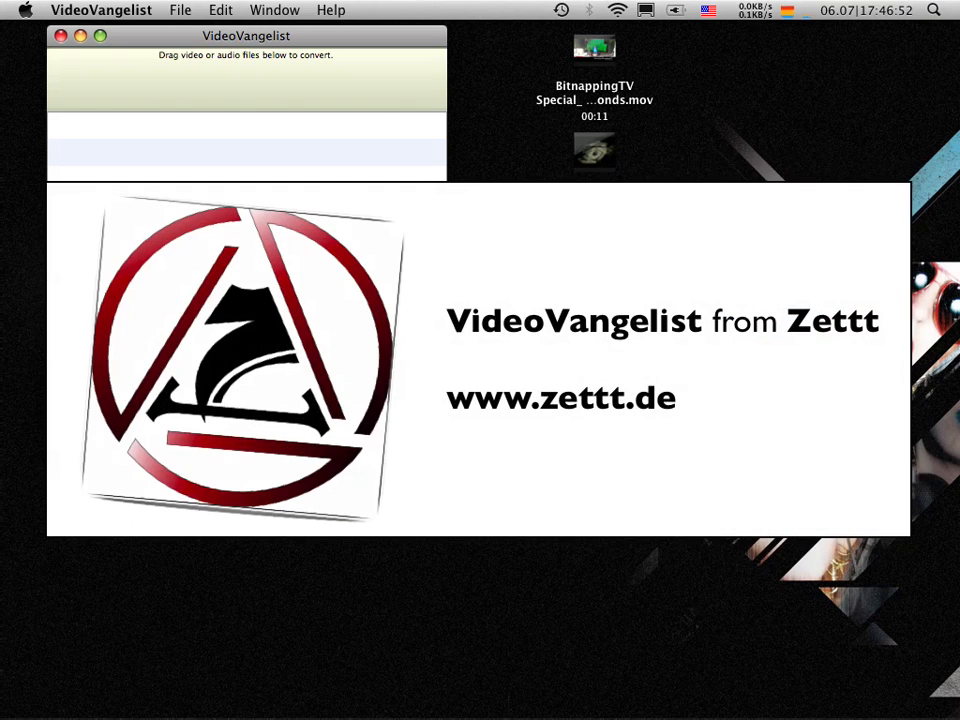
# Step: View VideoVangelist's About information, then close it
pyautogui.click(101, 10)
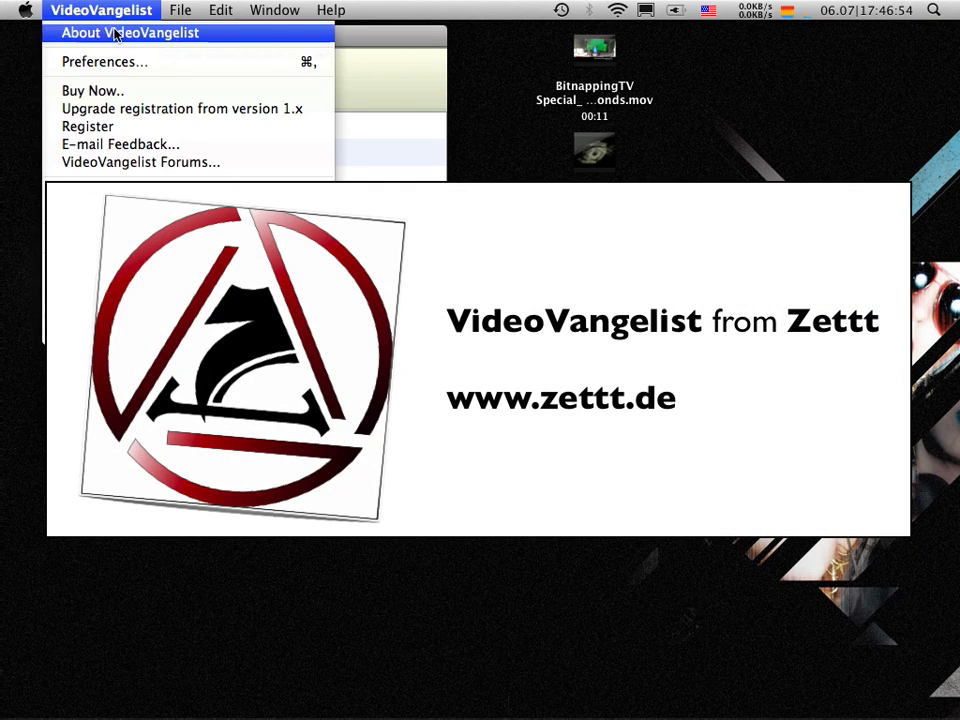
pyautogui.click(129, 32)
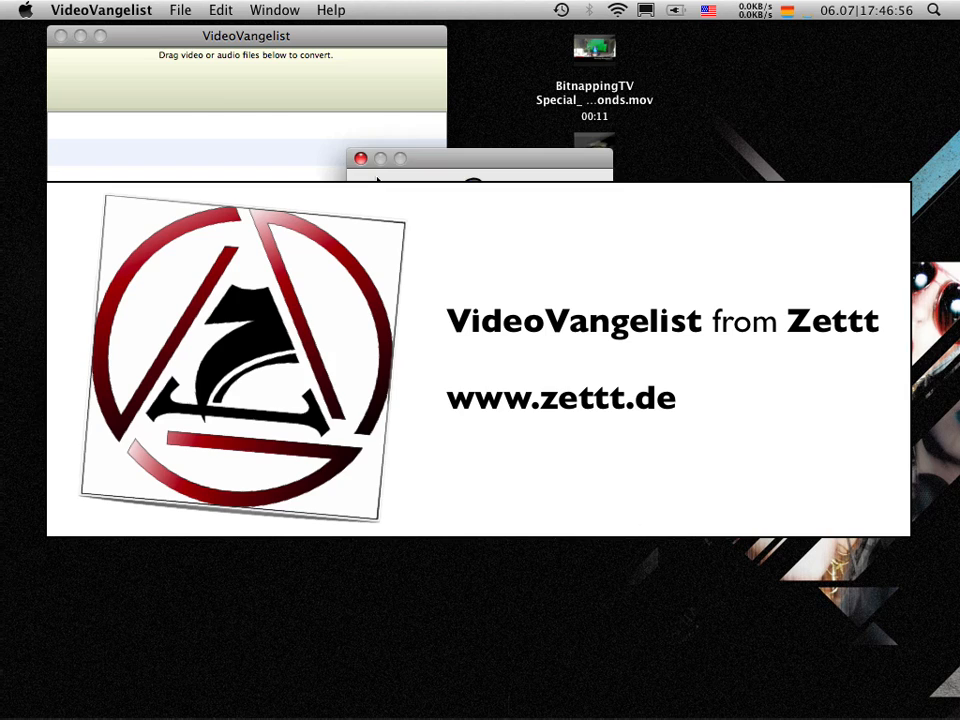
pyautogui.click(245, 35)
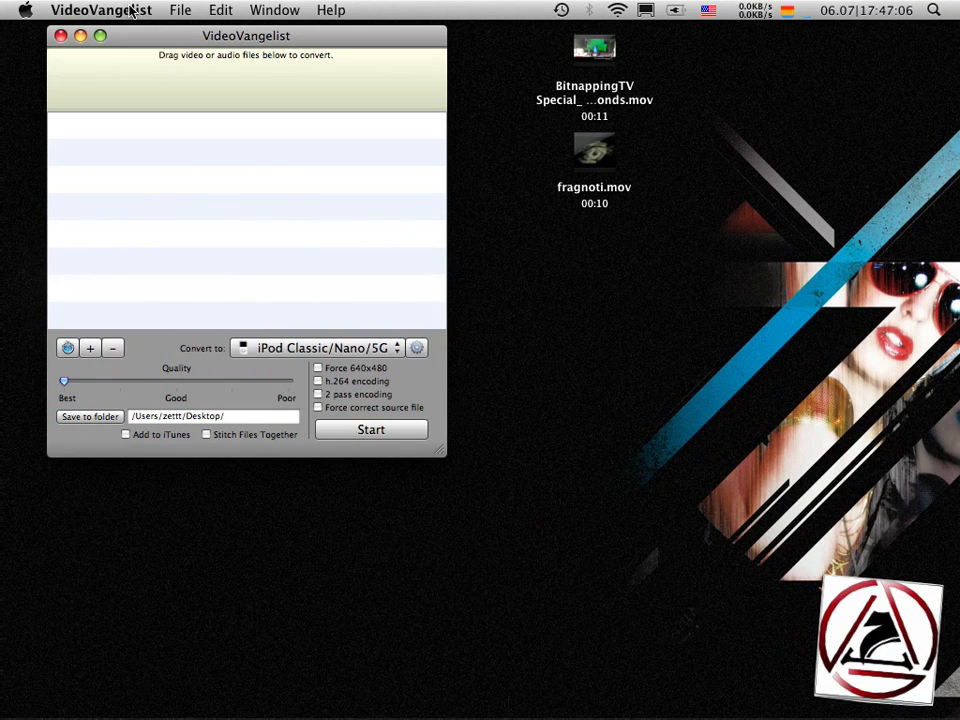
pyautogui.moveTo(294, 256)
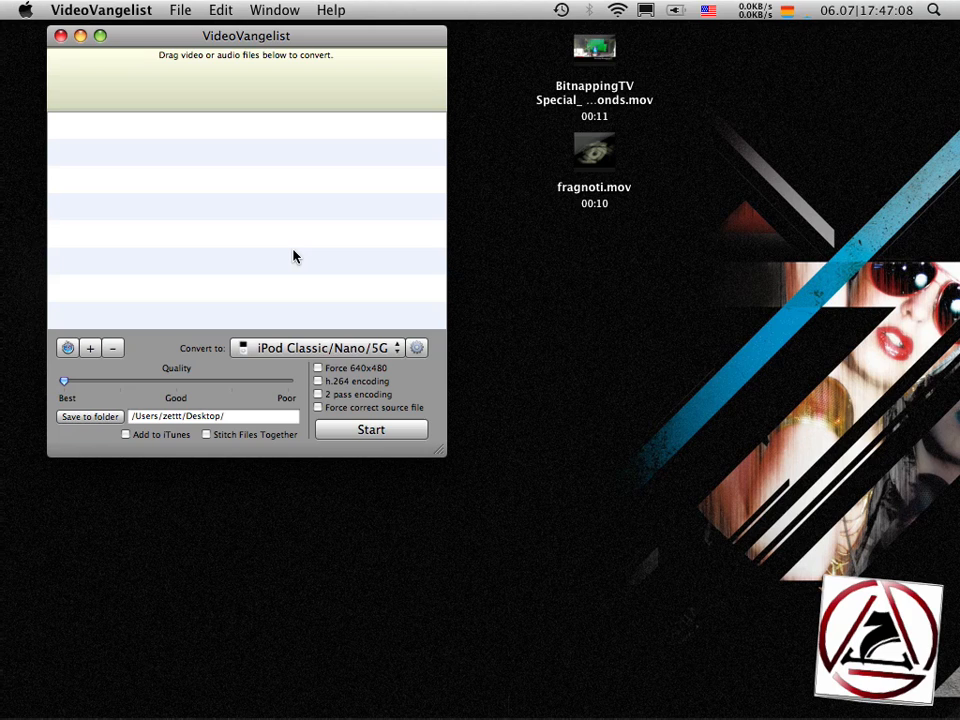
pyautogui.moveTo(320, 248)
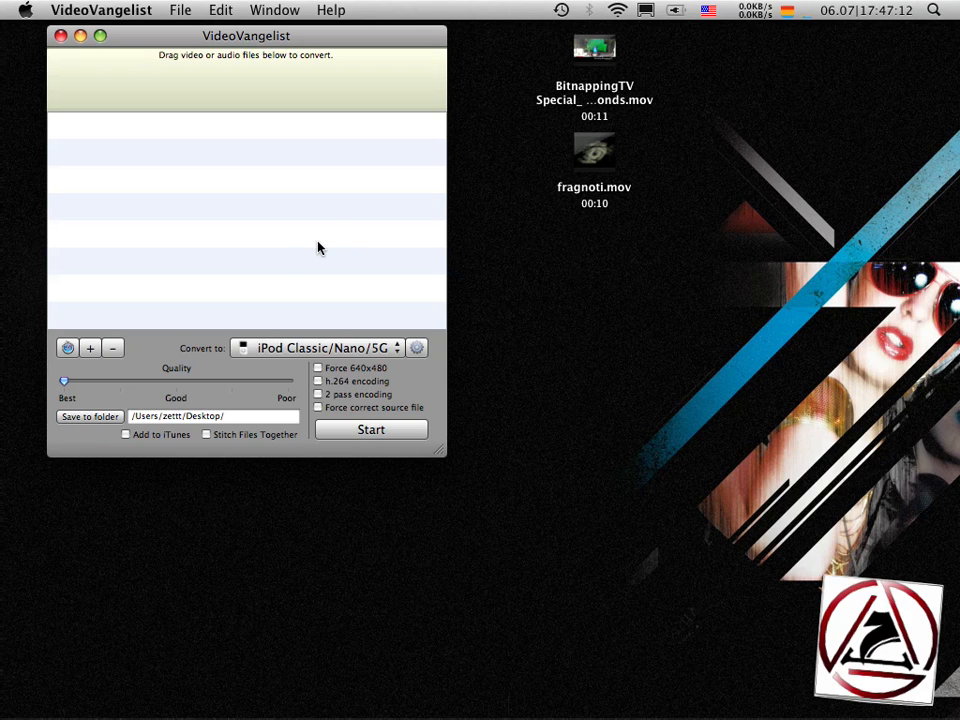
pyautogui.moveTo(372, 248)
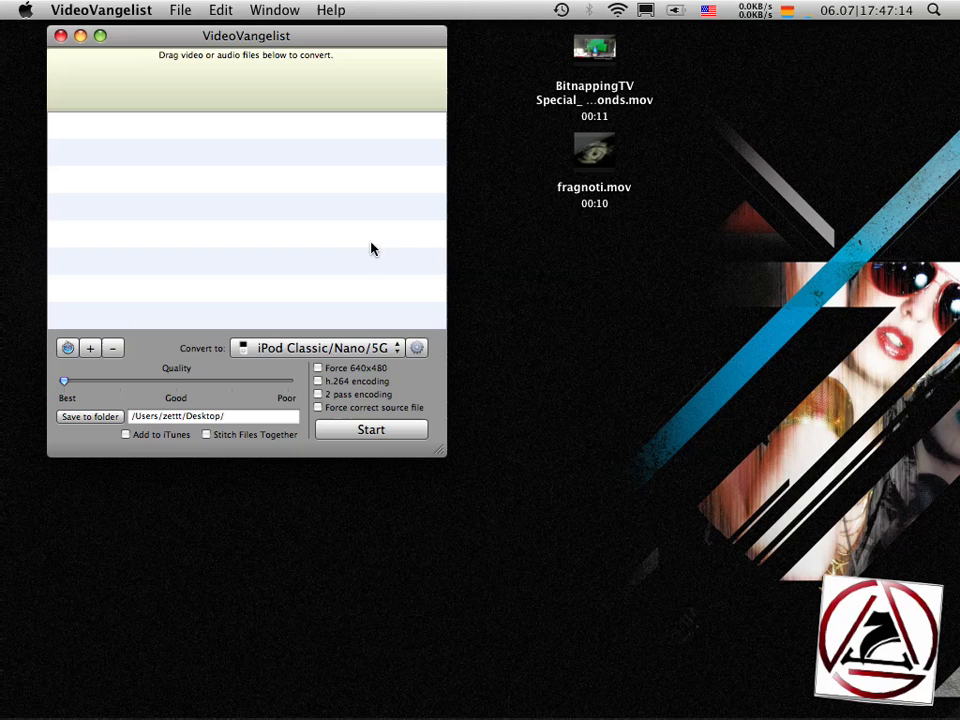
pyautogui.moveTo(257, 258)
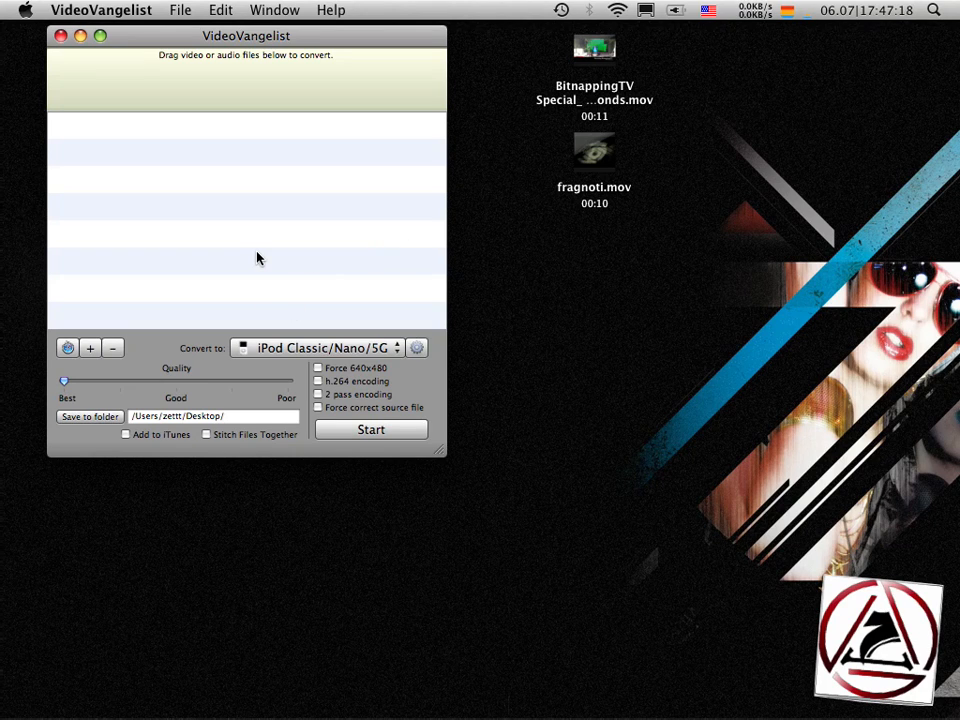
pyautogui.moveTo(358, 205)
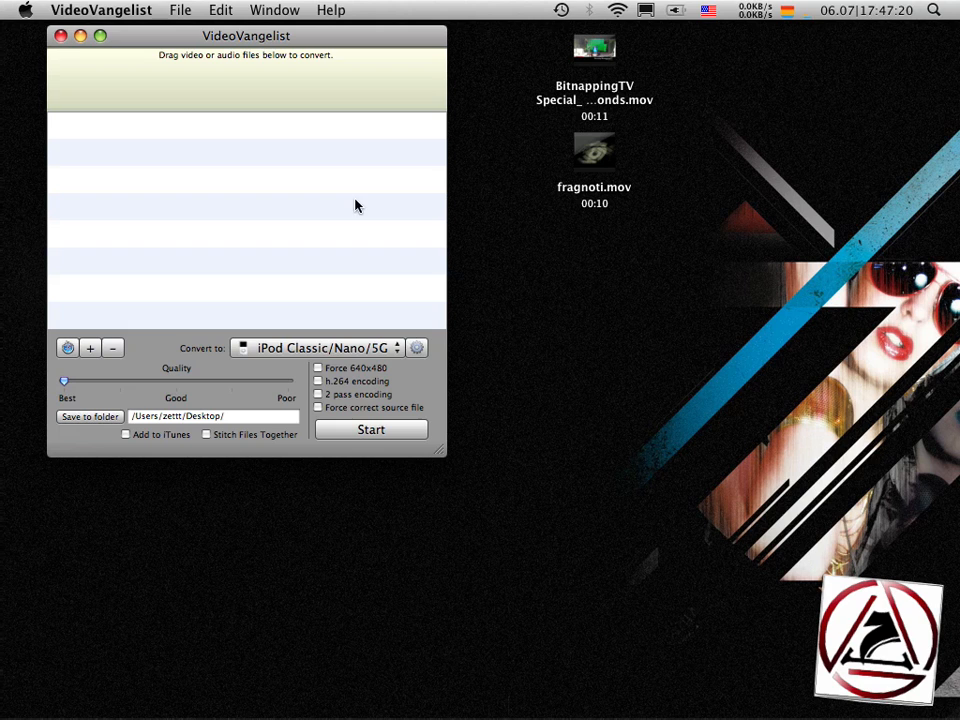
pyautogui.moveTo(549, 685)
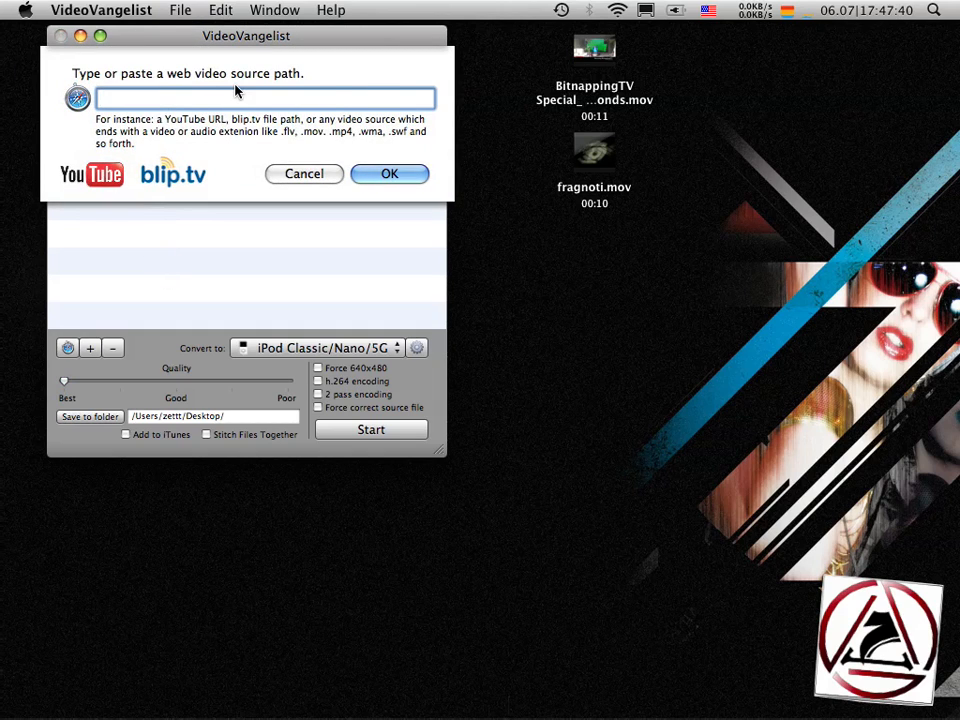
# Step: Add the YouTube URL watch?v=X6OYuQBzr0I to the conversion list and allow the YouTube connection
pyautogui.write('http://www.youtube.com/watch?v=X6OYuQBzr0I')
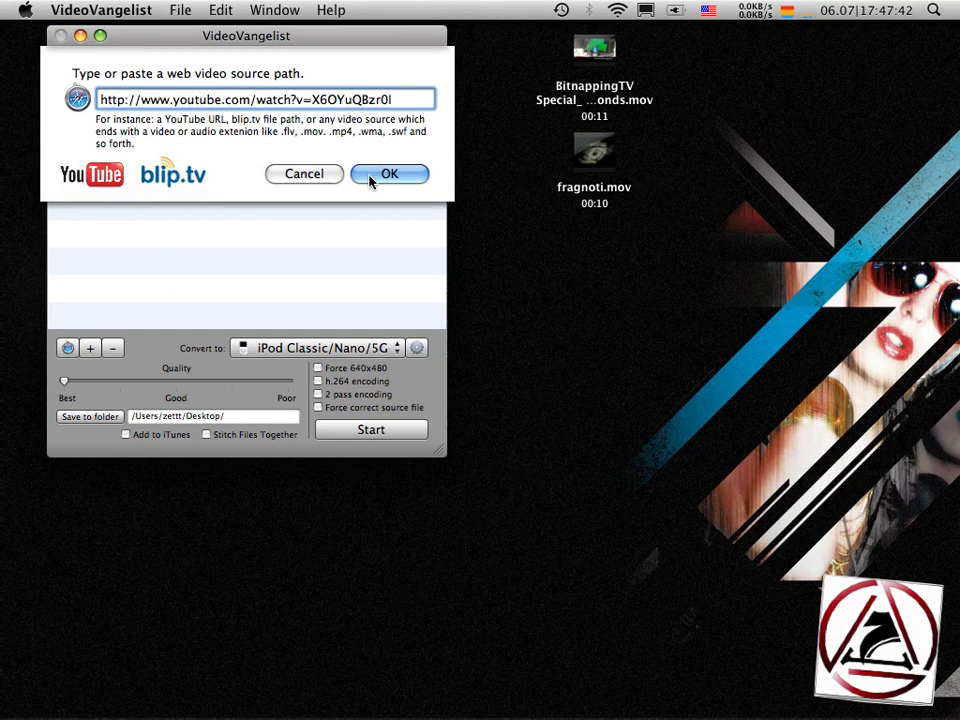
pyautogui.click(389, 173)
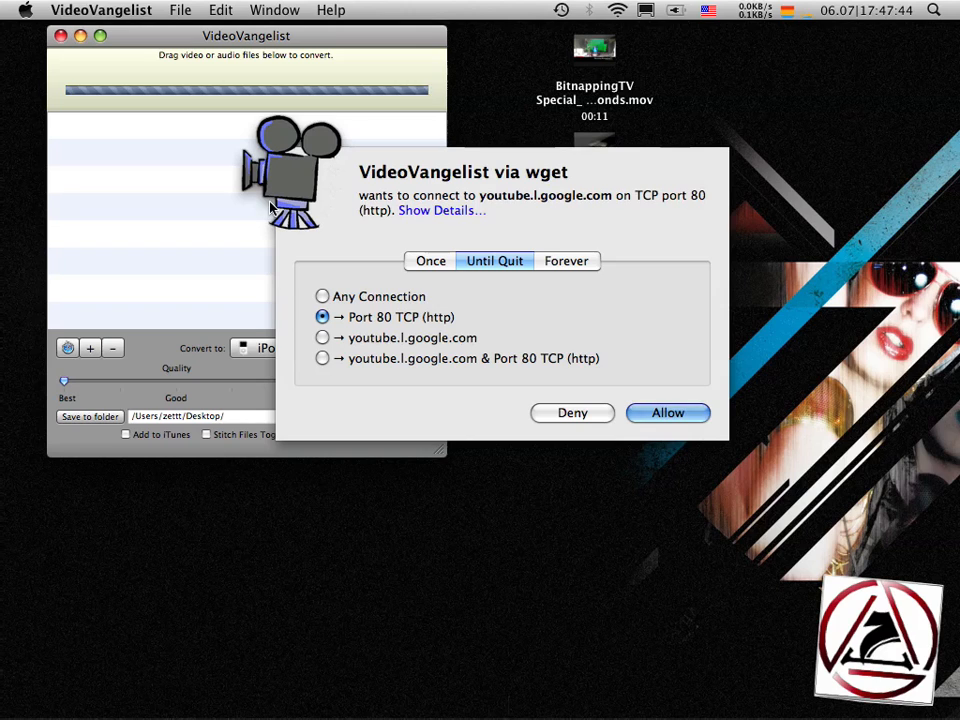
pyautogui.click(667, 412)
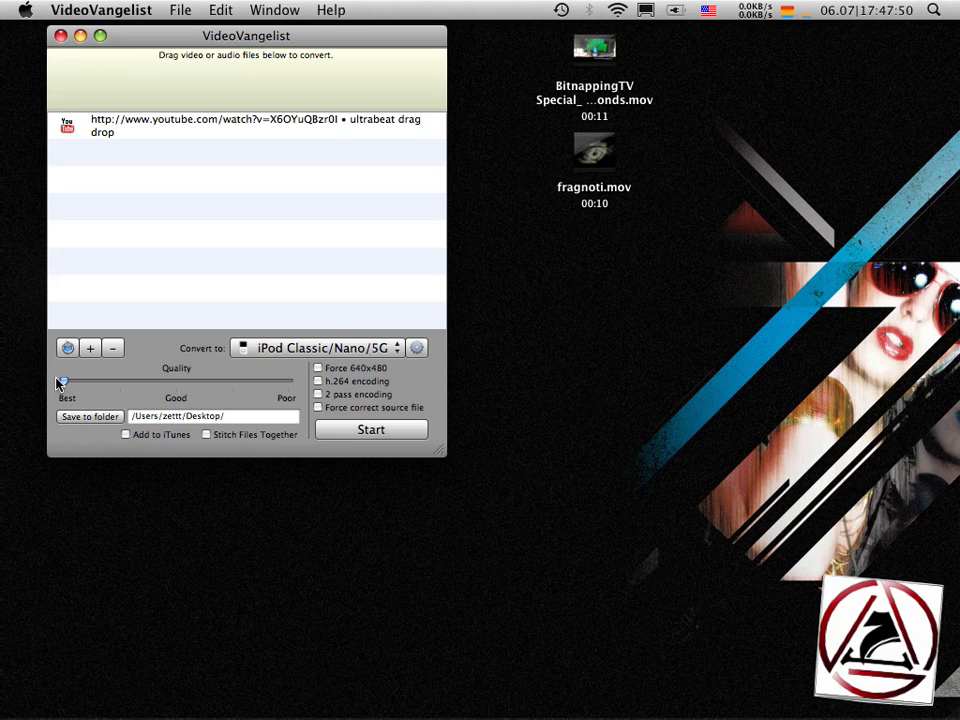
pyautogui.moveTo(62, 381); pyautogui.dragTo(210, 381)
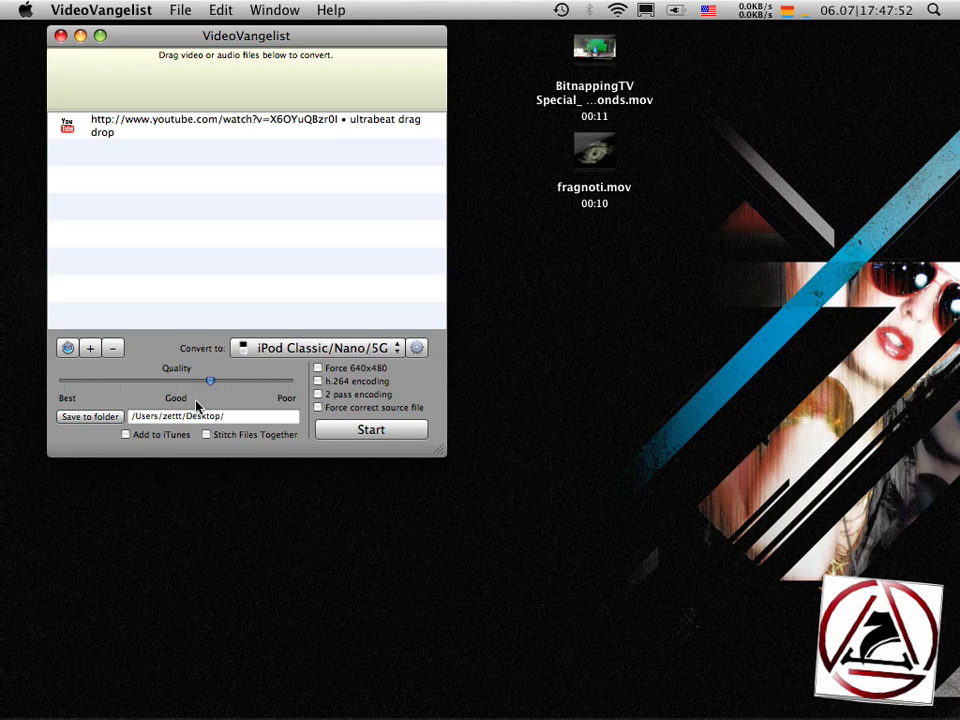
pyautogui.moveTo(210, 381); pyautogui.dragTo(64, 381)
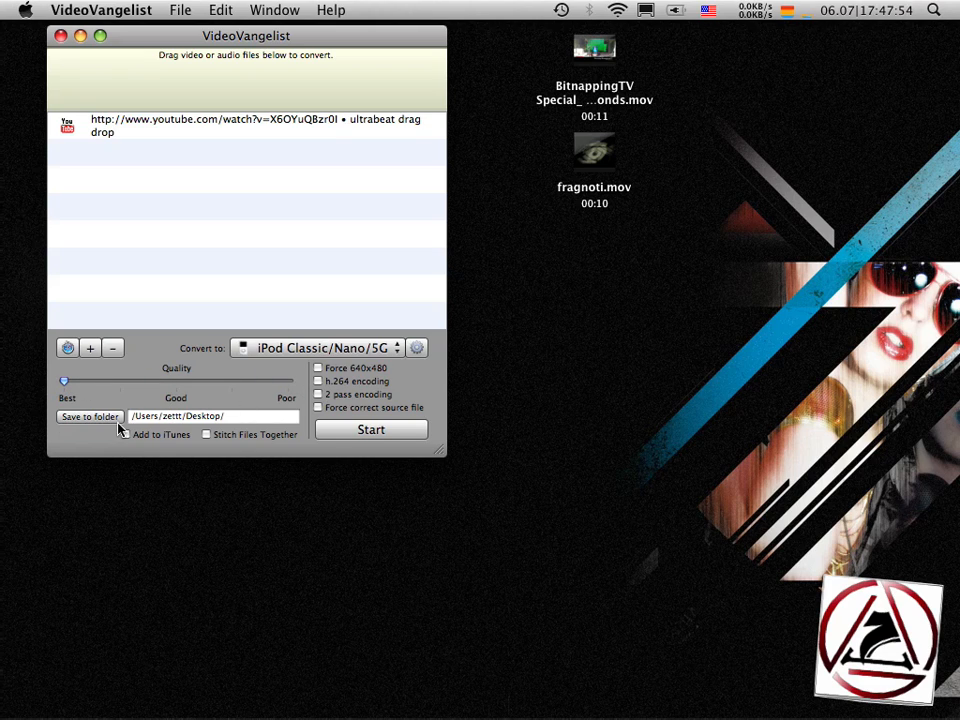
pyautogui.moveTo(235, 427)
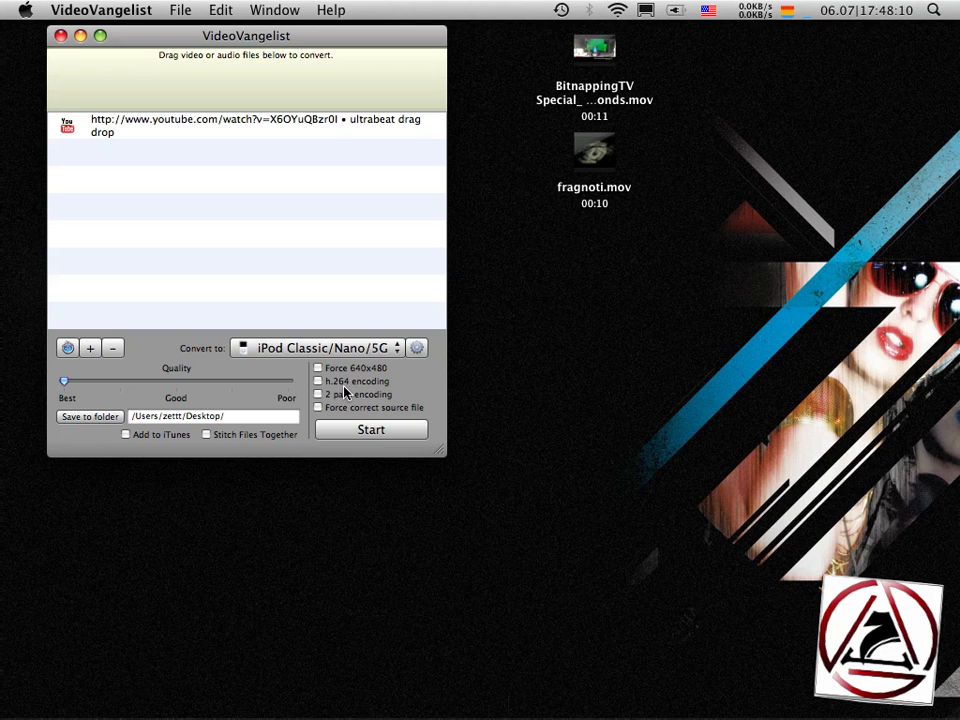
pyautogui.moveTo(355, 393)
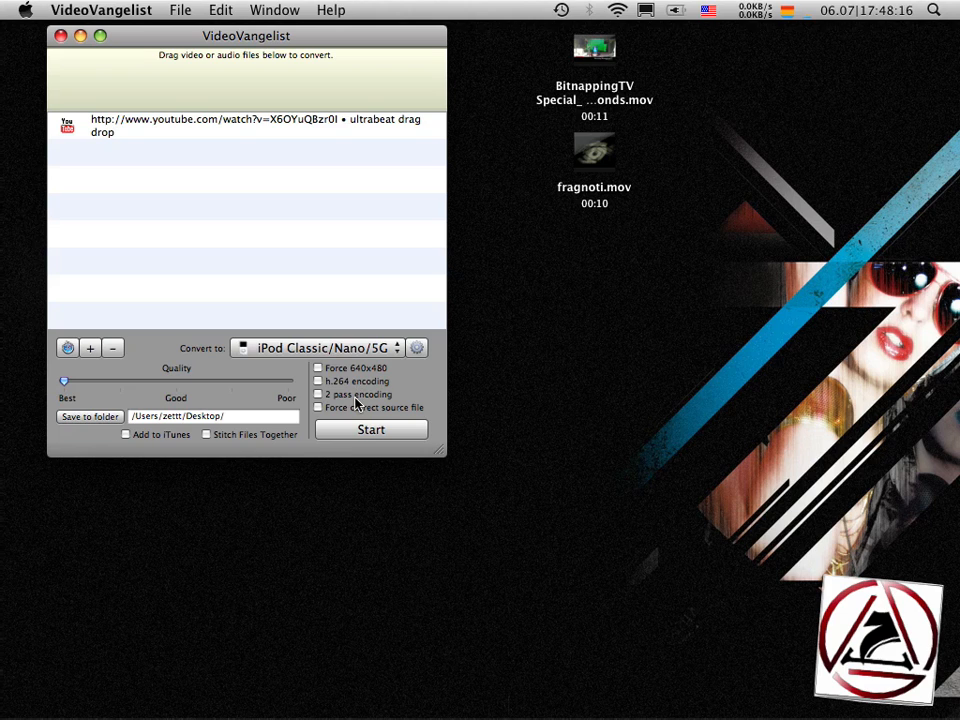
pyautogui.moveTo(357, 407)
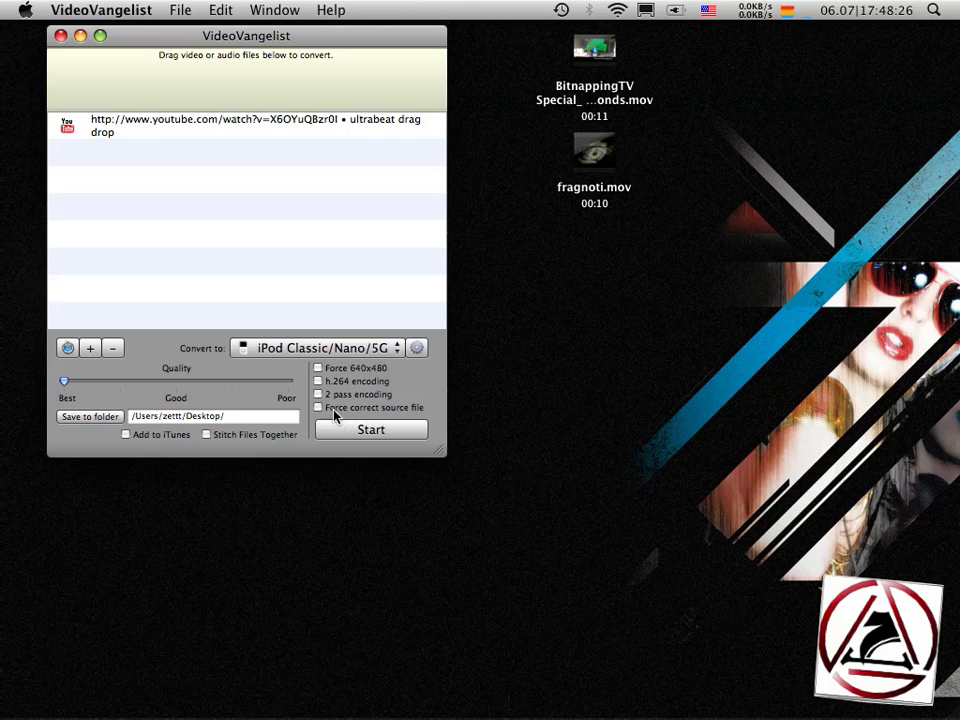
pyautogui.moveTo(417, 344)
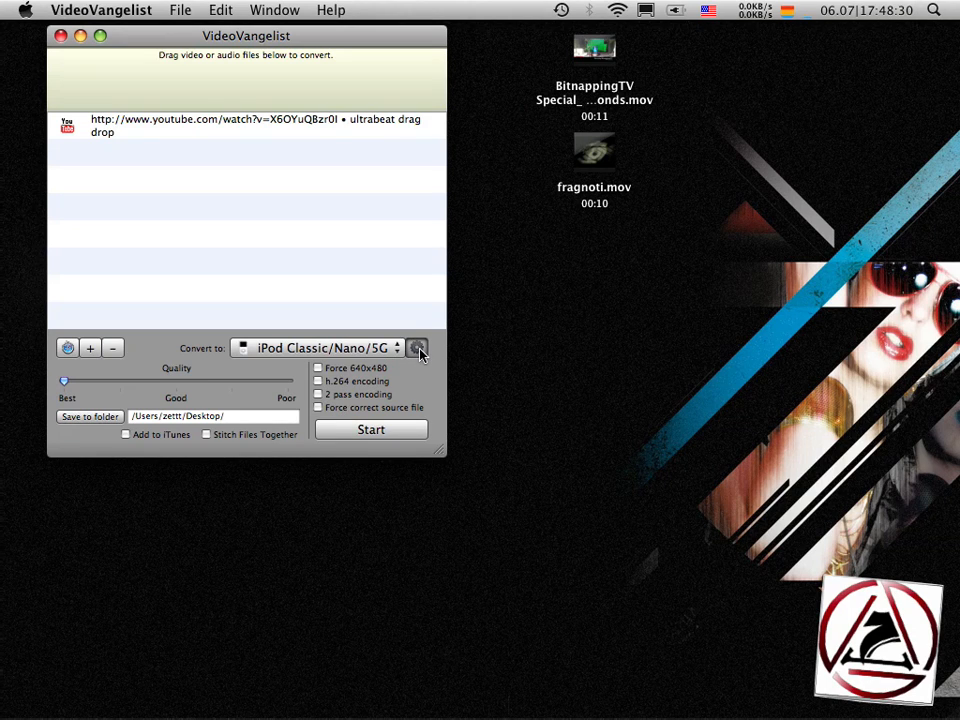
# Step: In Settings, uncheck Overwrite existing output files and set Region to PAL
pyautogui.click(417, 348)
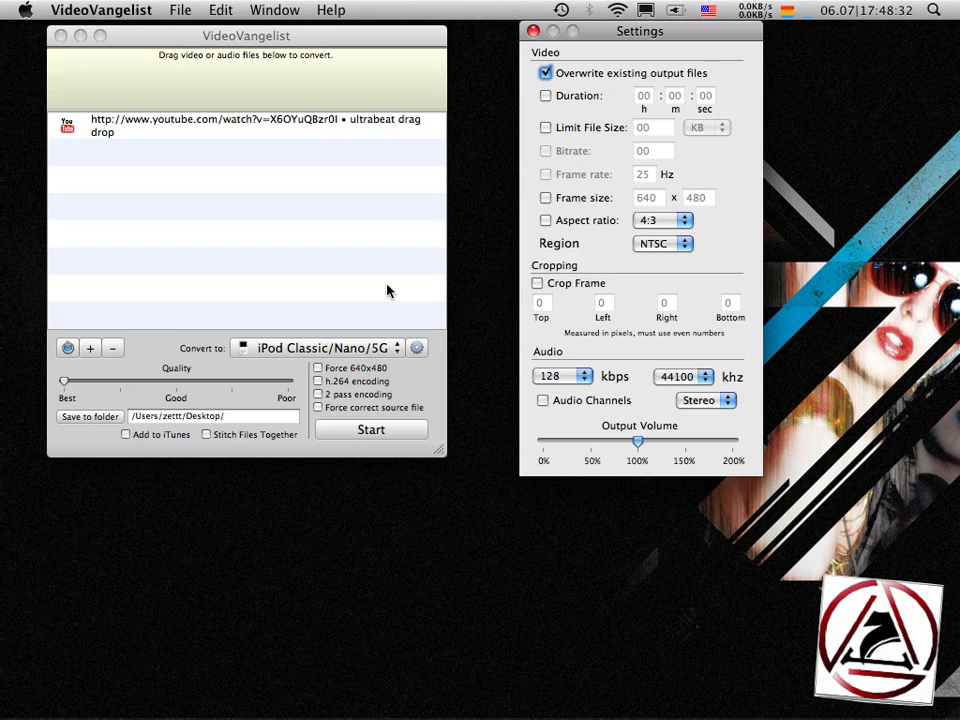
pyautogui.moveTo(600, 77)
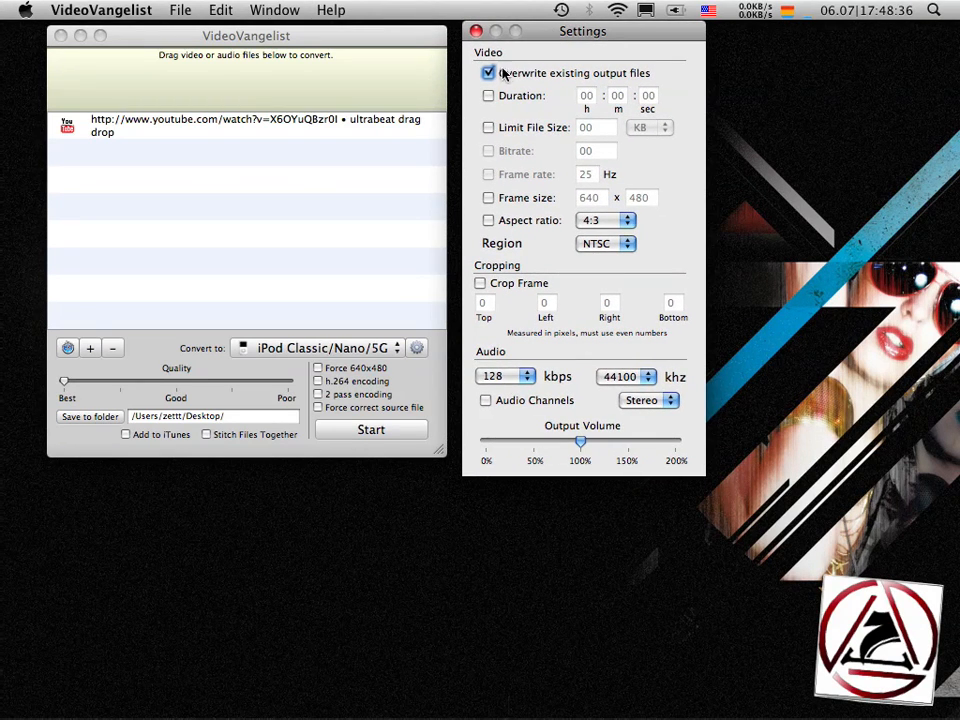
pyautogui.click(489, 73)
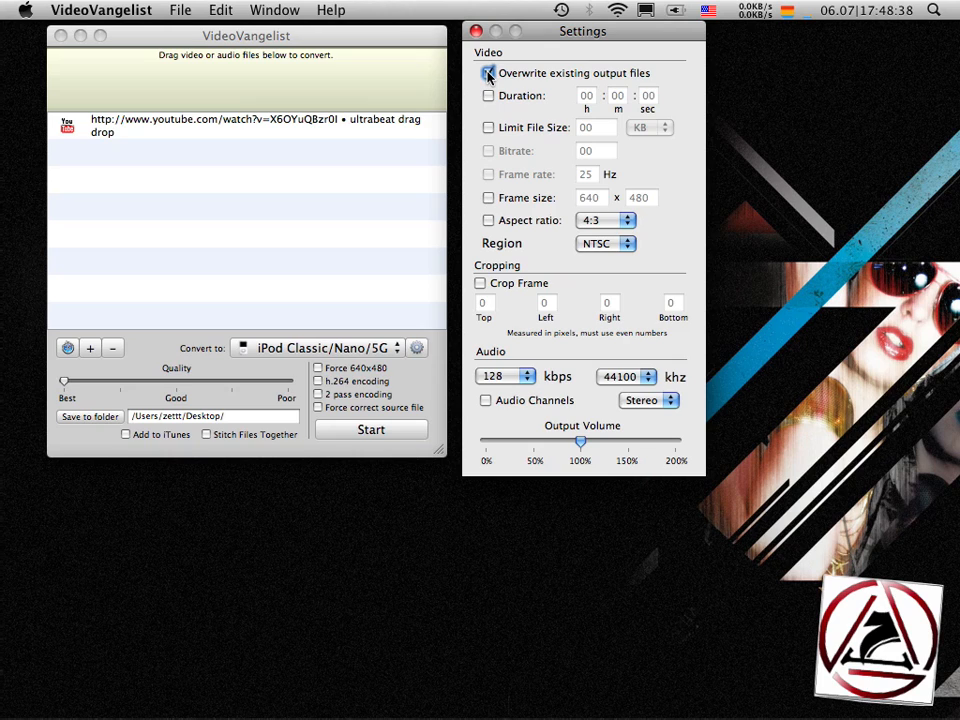
pyautogui.click(488, 73)
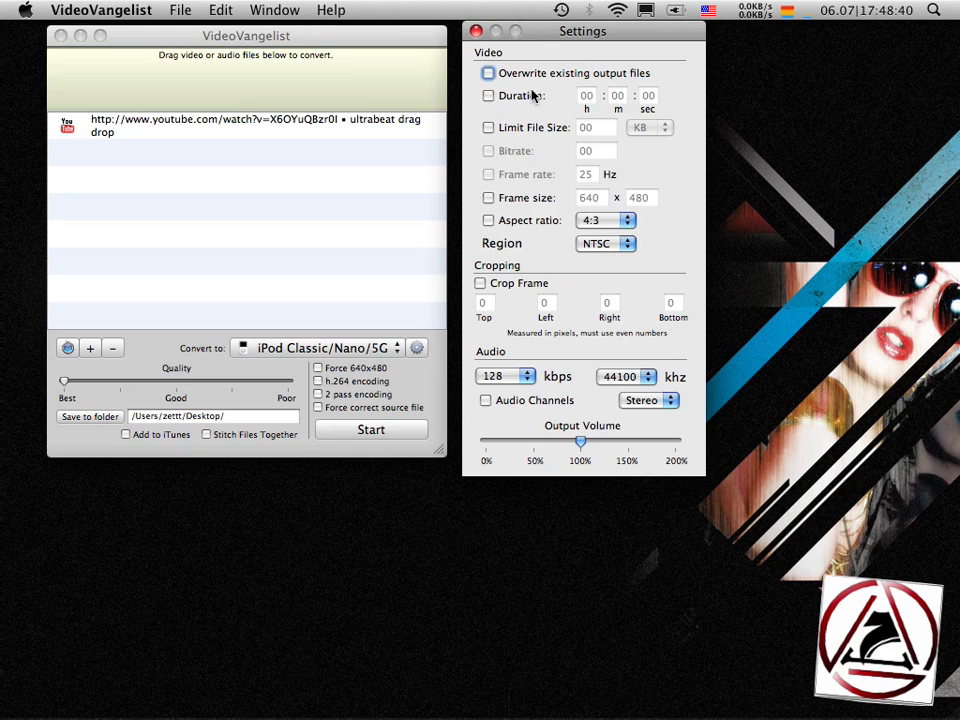
pyautogui.click(605, 243)
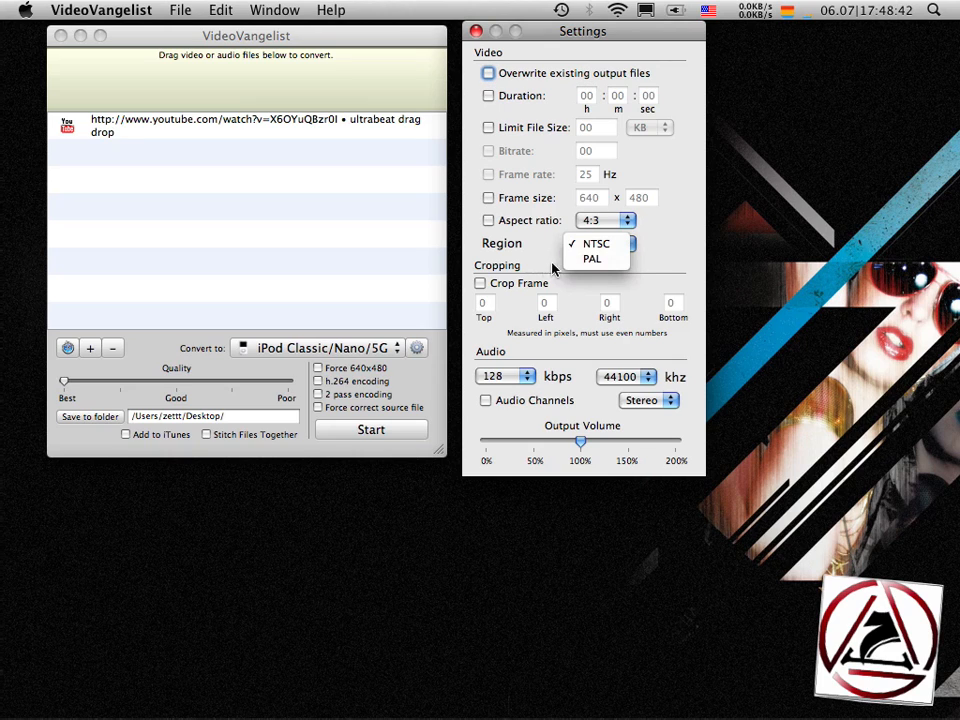
pyautogui.click(592, 259)
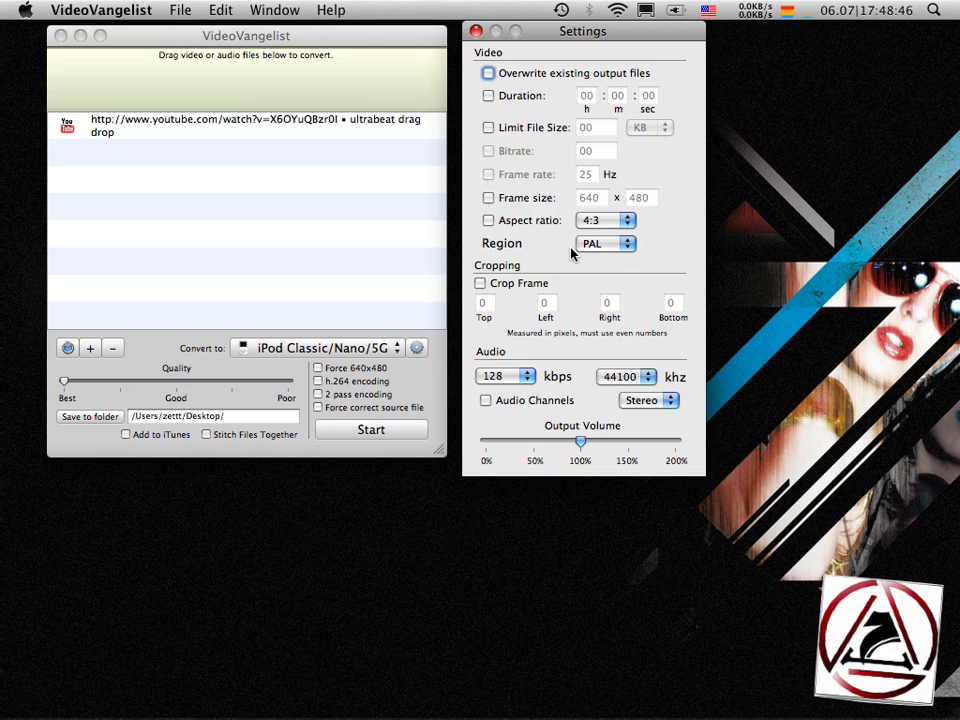
pyautogui.click(604, 243)
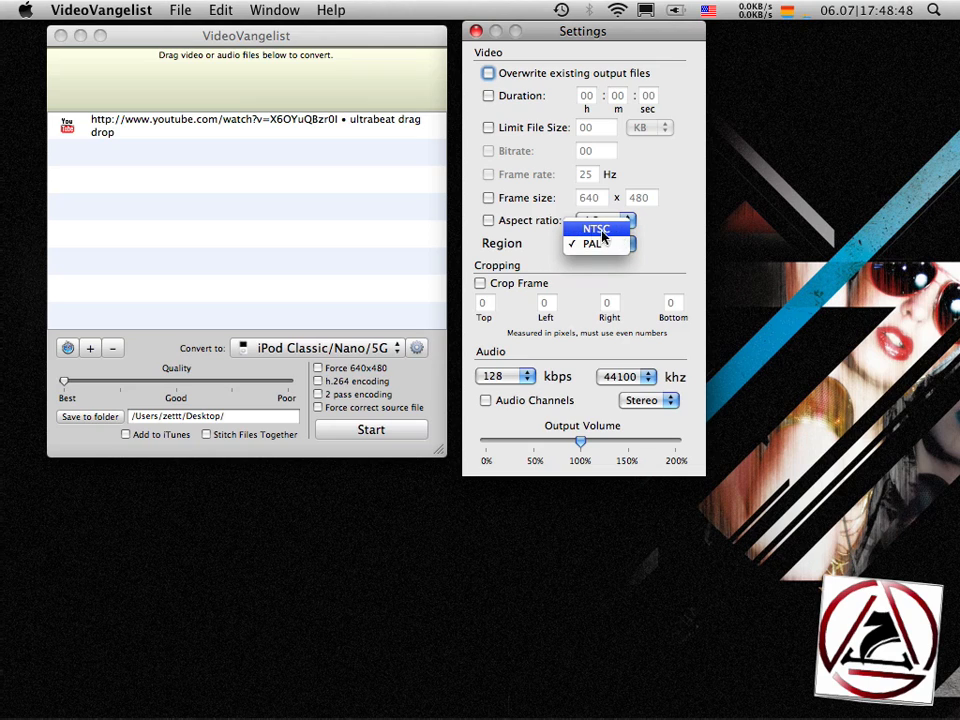
pyautogui.moveTo(590, 244)
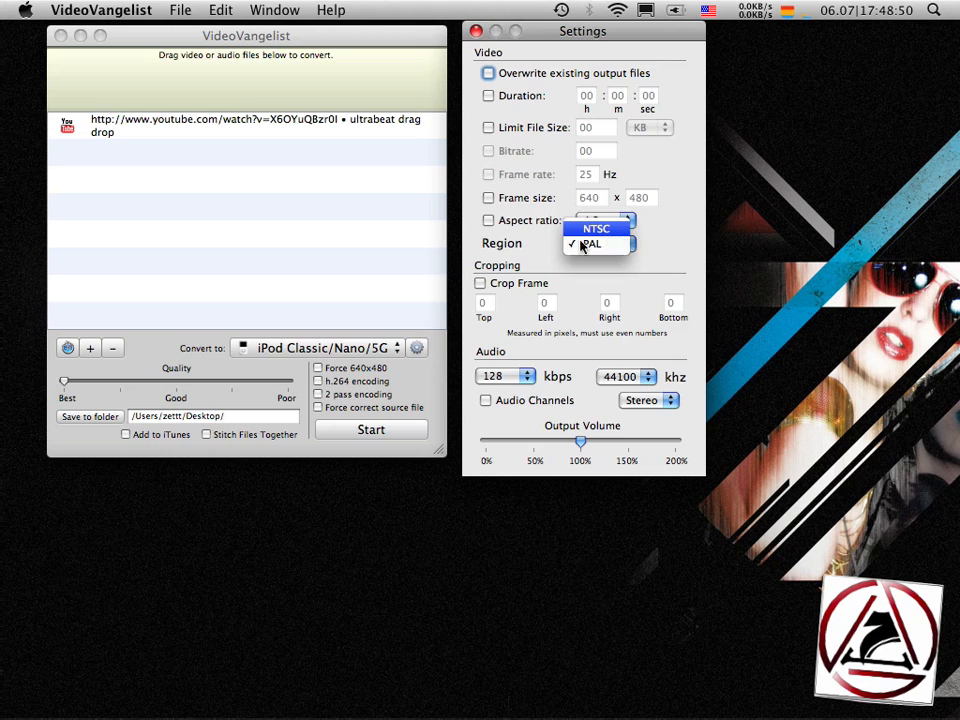
pyautogui.click(591, 243)
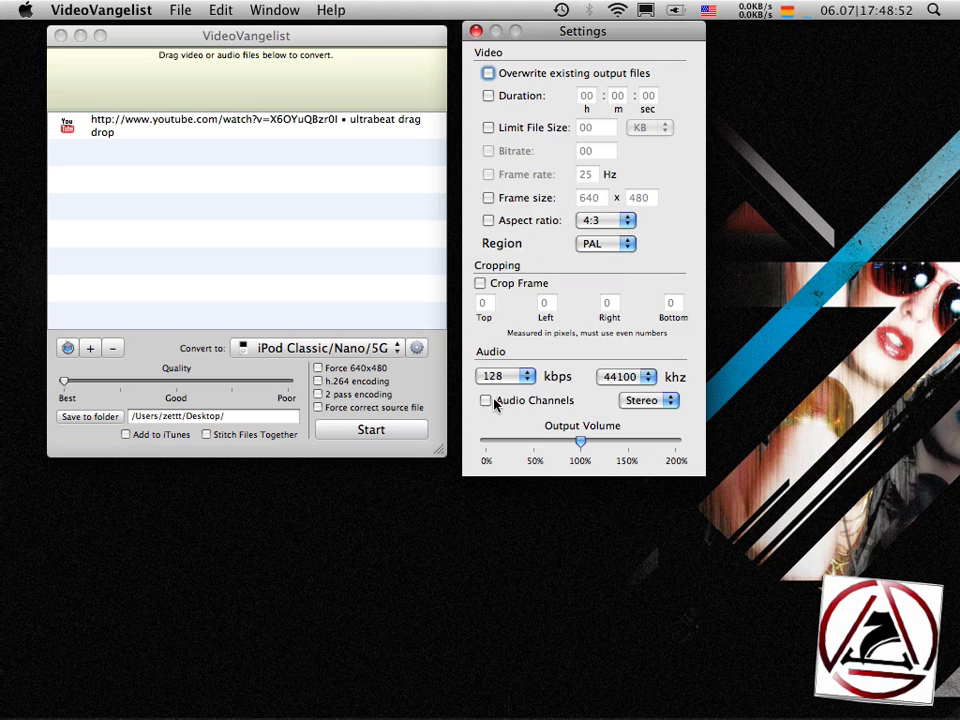
pyautogui.moveTo(590, 363)
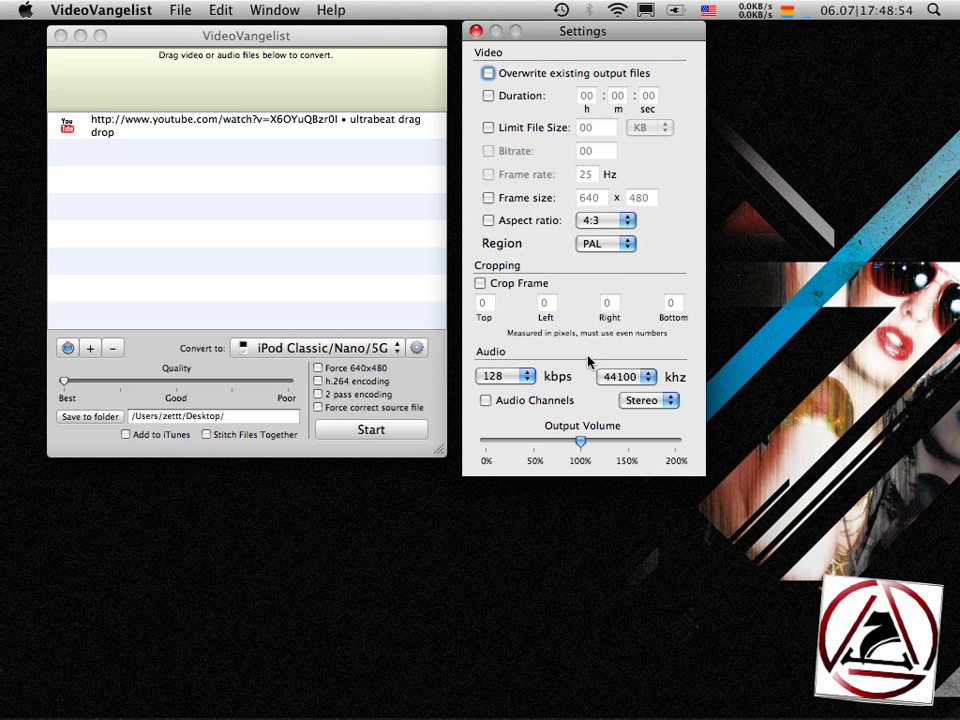
pyautogui.click(476, 31)
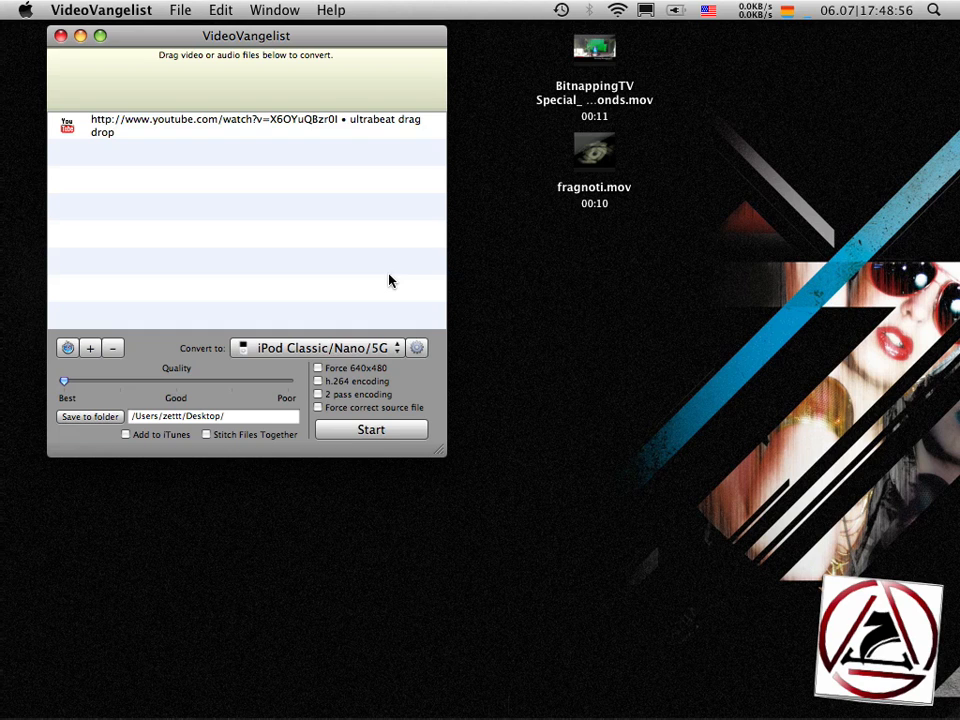
# Step: Convert the queued YouTube video to ultrabeat drag drop.mp4, allowing the YouTube connection
pyautogui.click(371, 429)
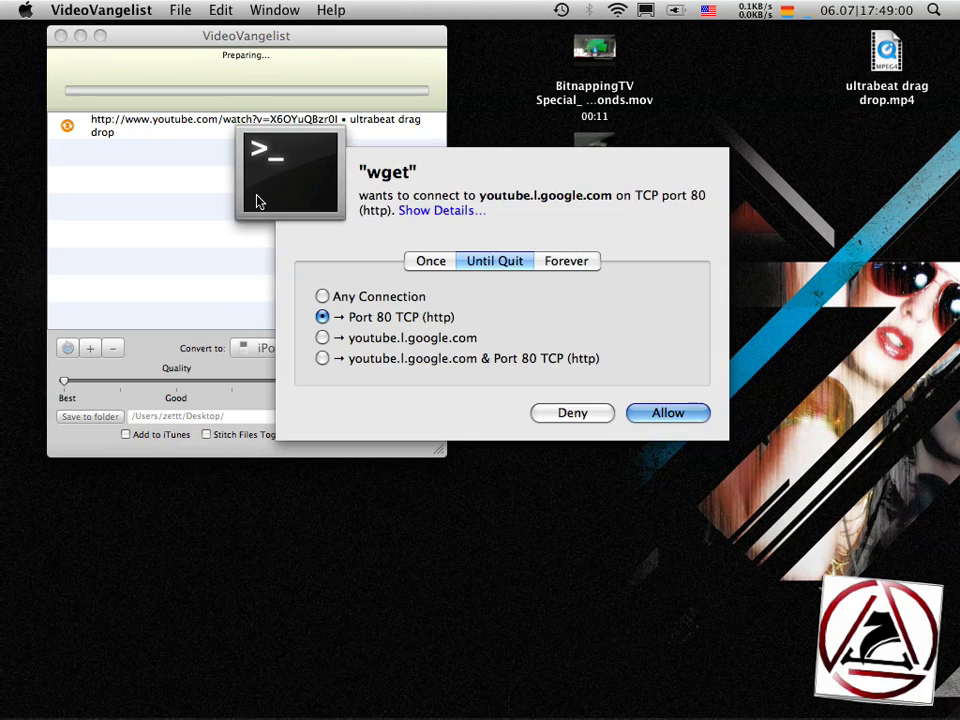
pyautogui.click(667, 412)
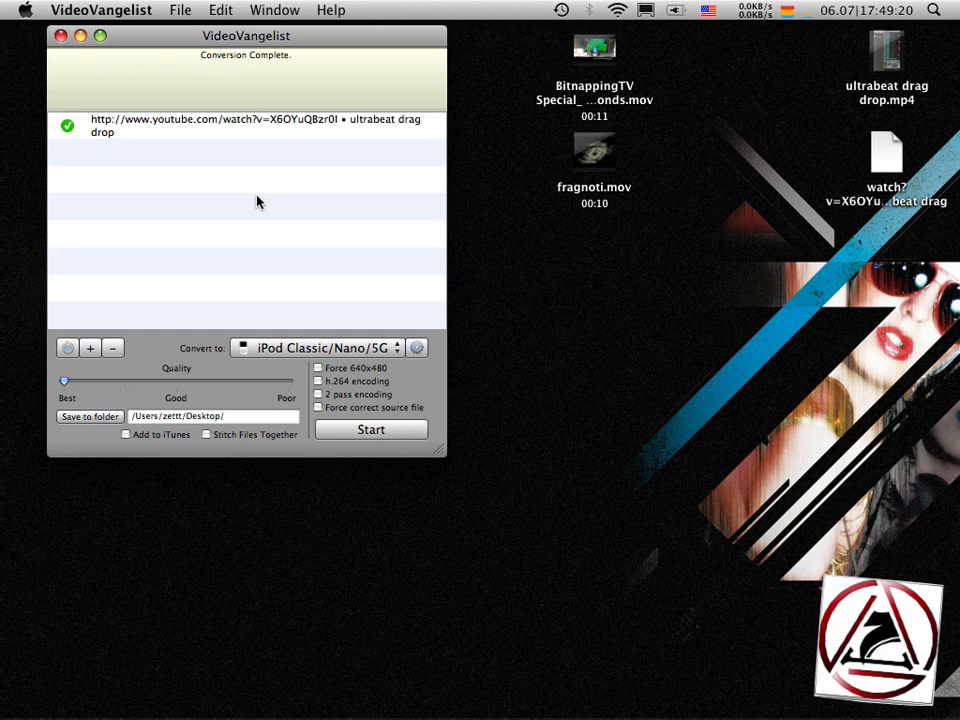
pyautogui.moveTo(920, 47)
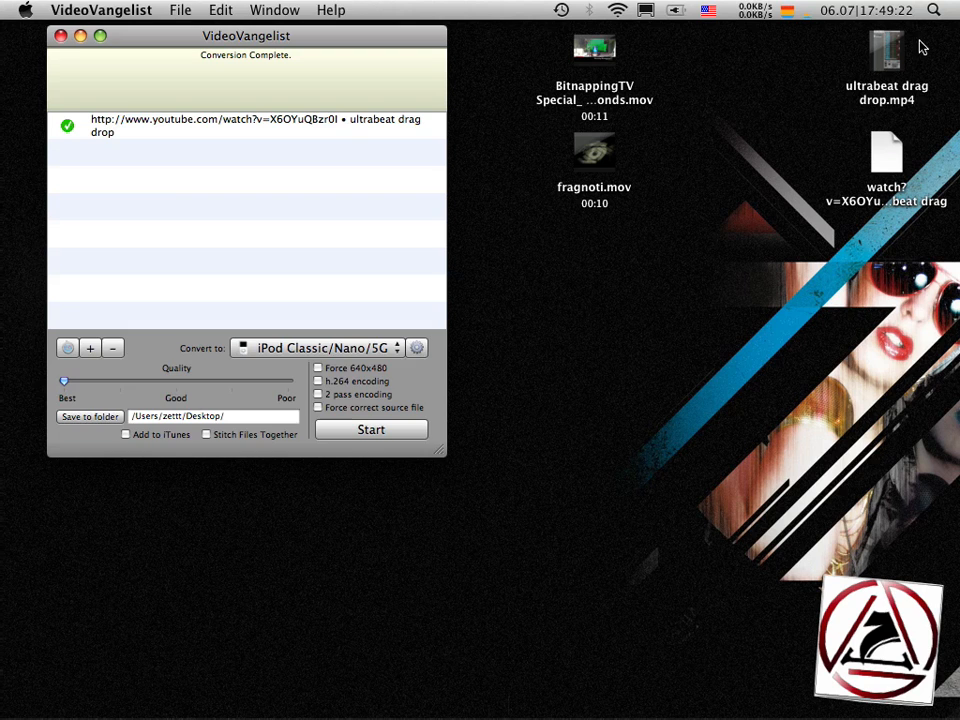
pyautogui.click(886, 55)
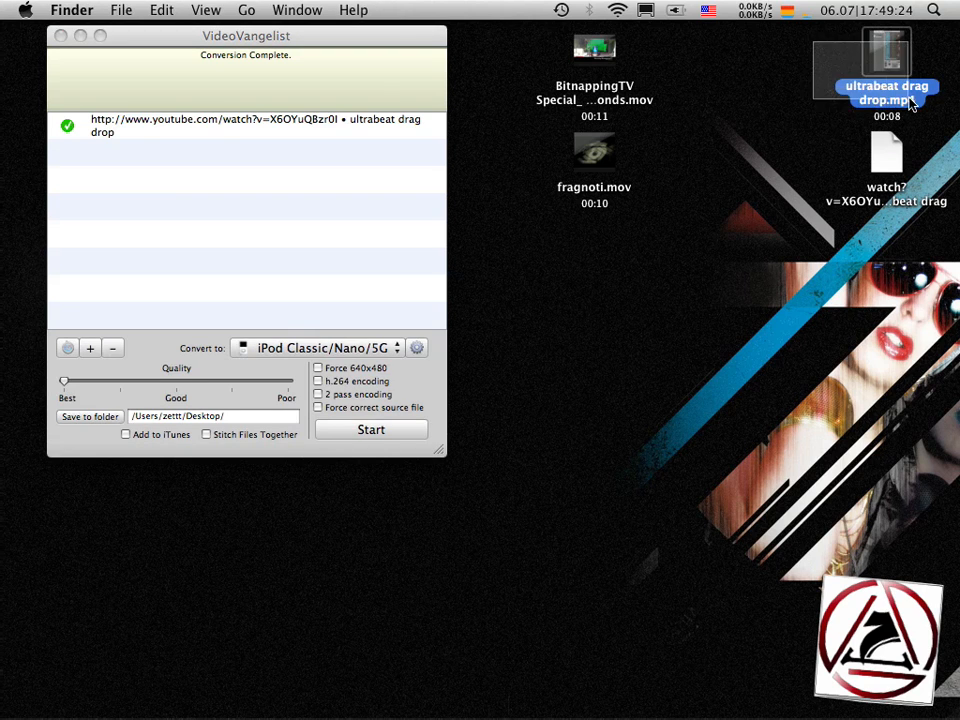
pyautogui.doubleClick(886, 55)
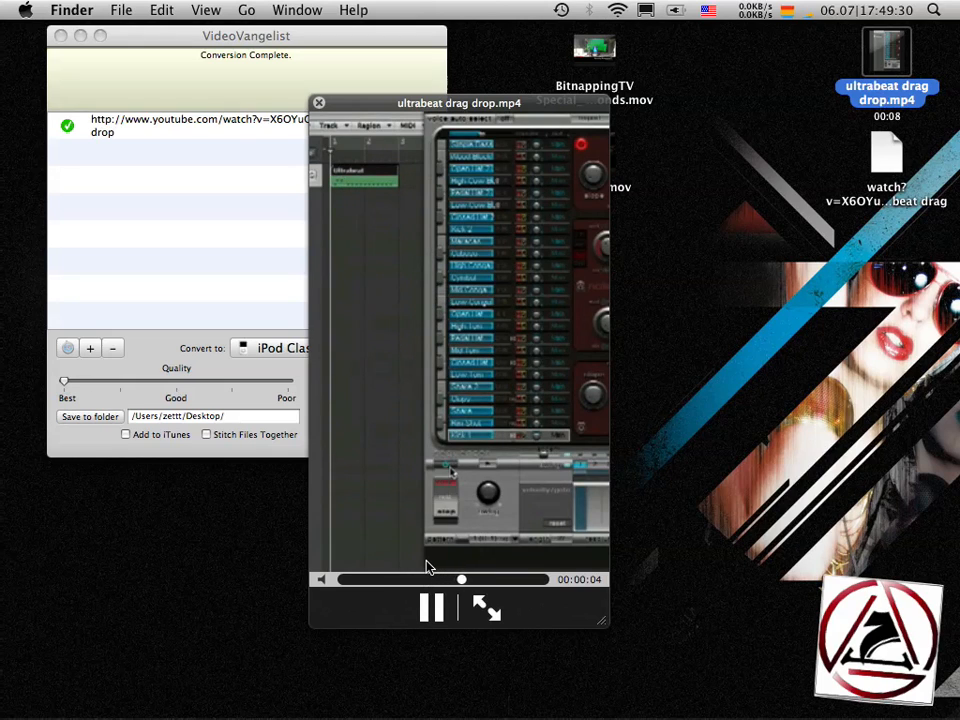
pyautogui.click(318, 102)
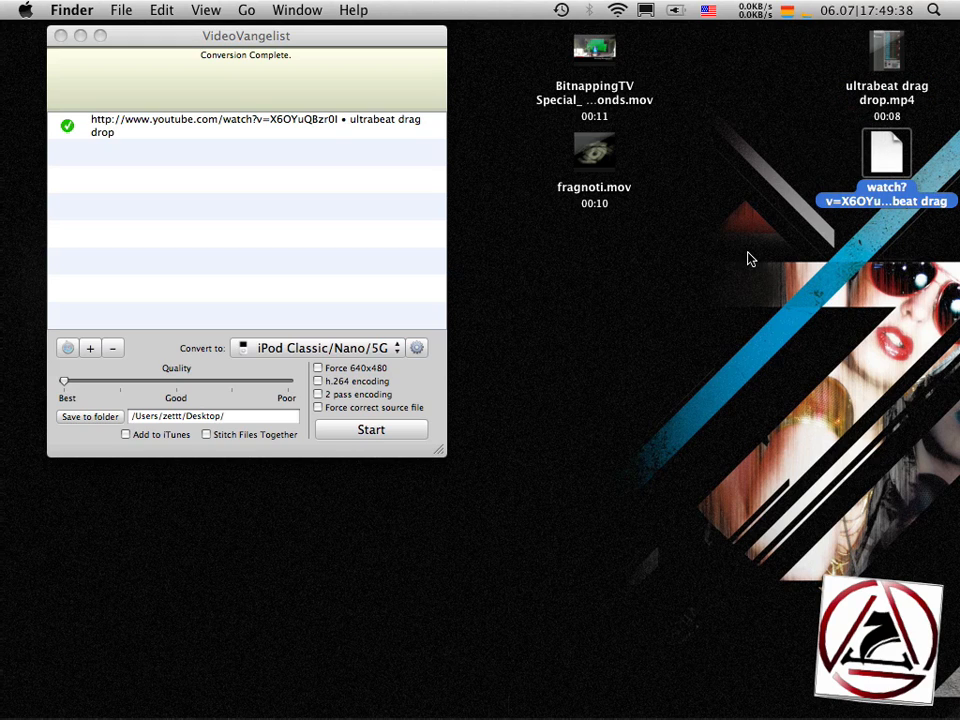
pyautogui.moveTo(818, 223)
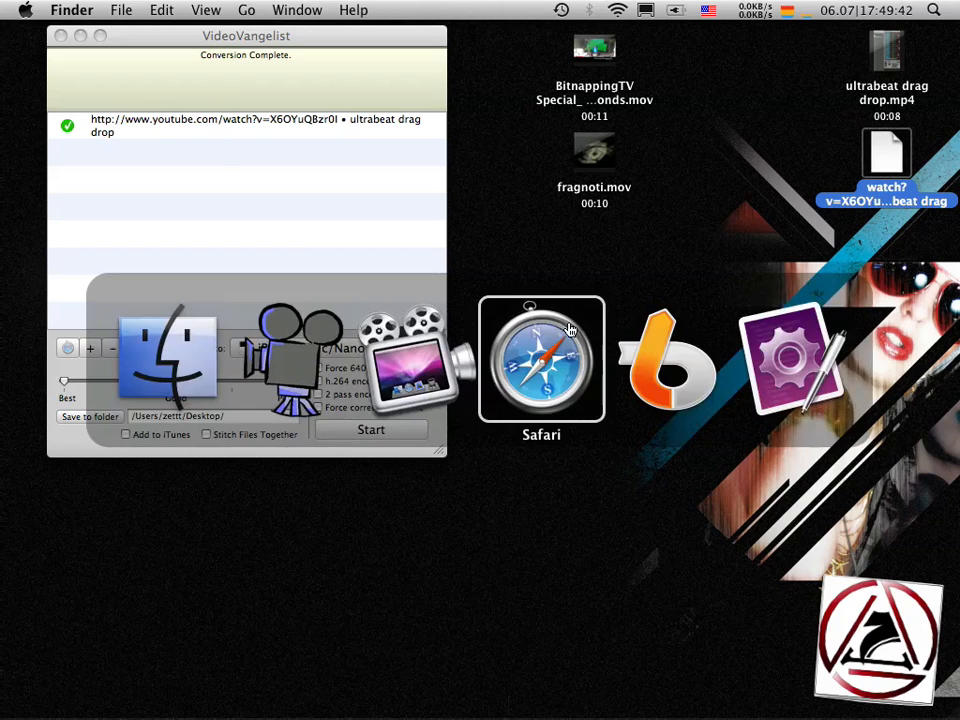
# Step: Rename the watch file to ultrabeat drag drop.flv, accept the extension, and open both videos
pyautogui.click(541, 360)
pyautogui.write('ultrabeat drag drop.flv')
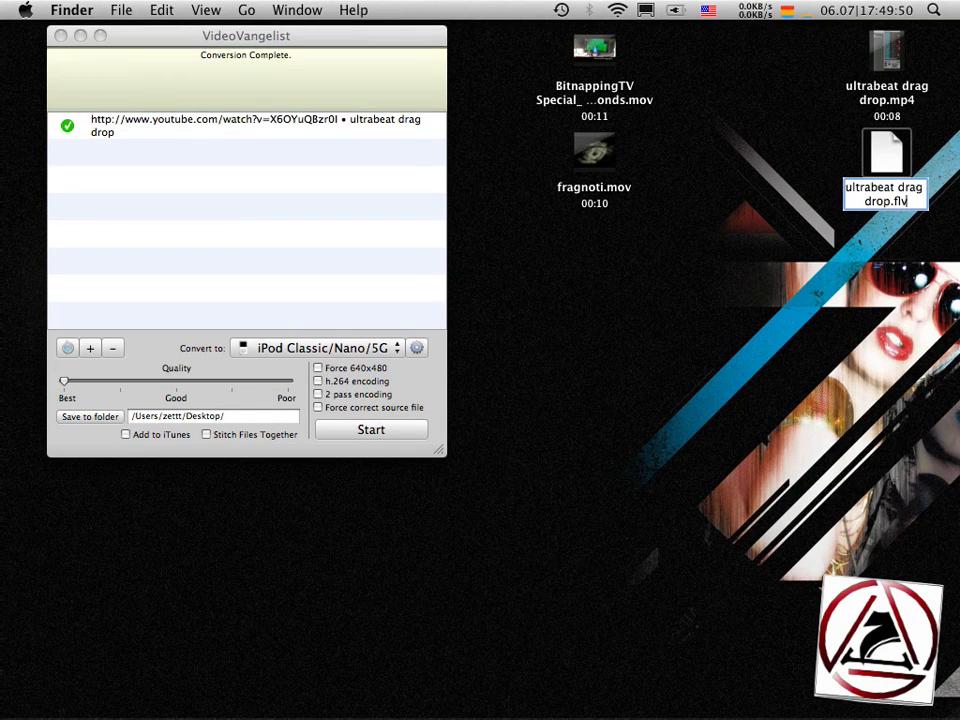
pyautogui.press('Return')
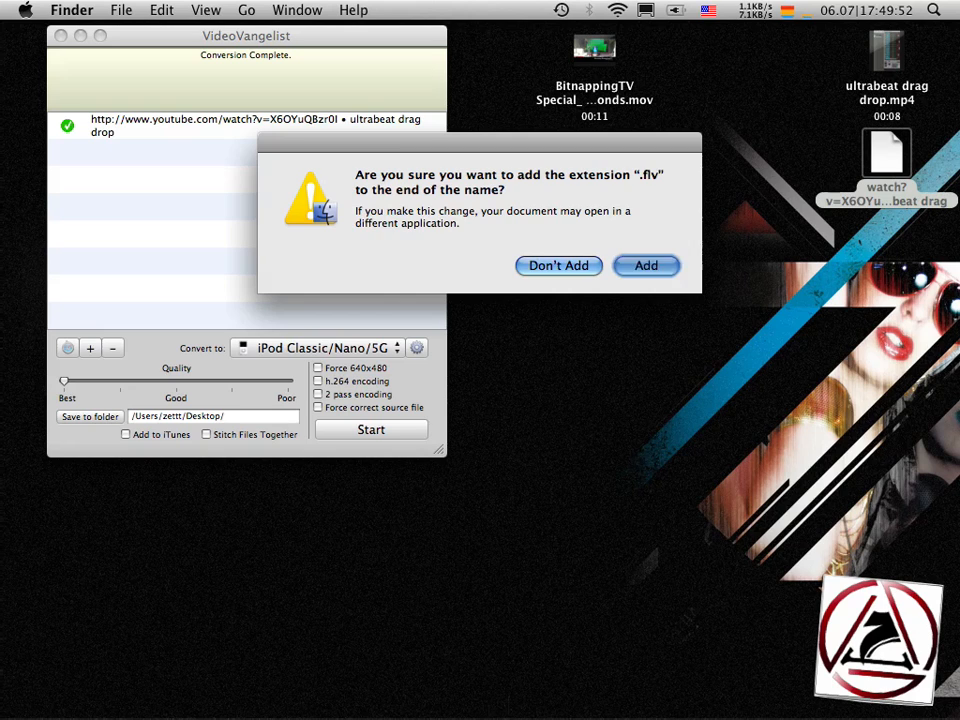
pyautogui.click(646, 265)
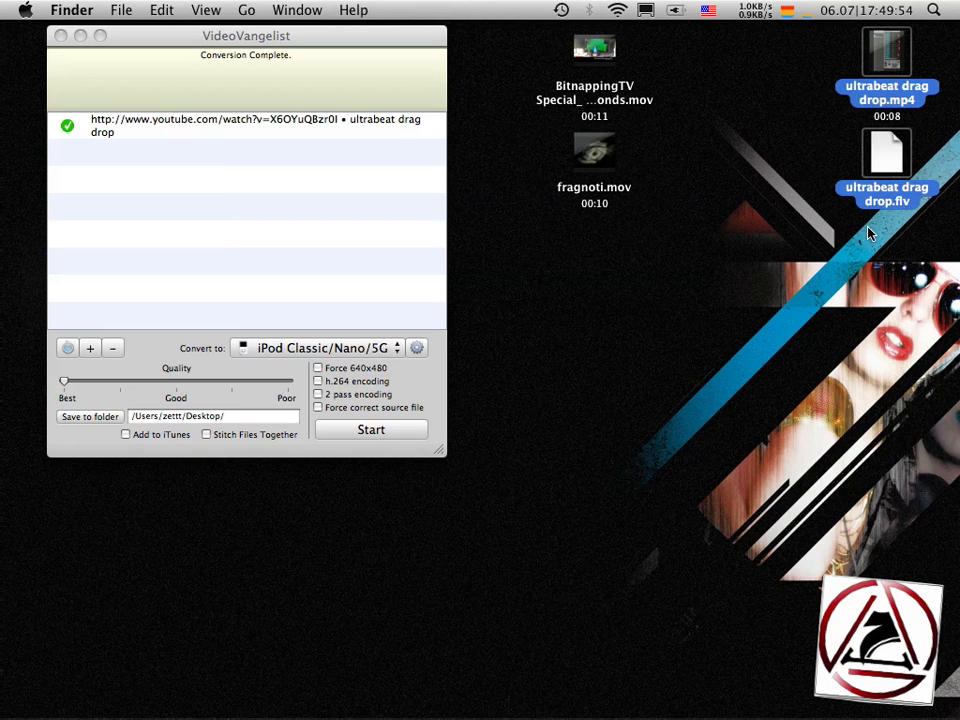
pyautogui.click(25, 10)
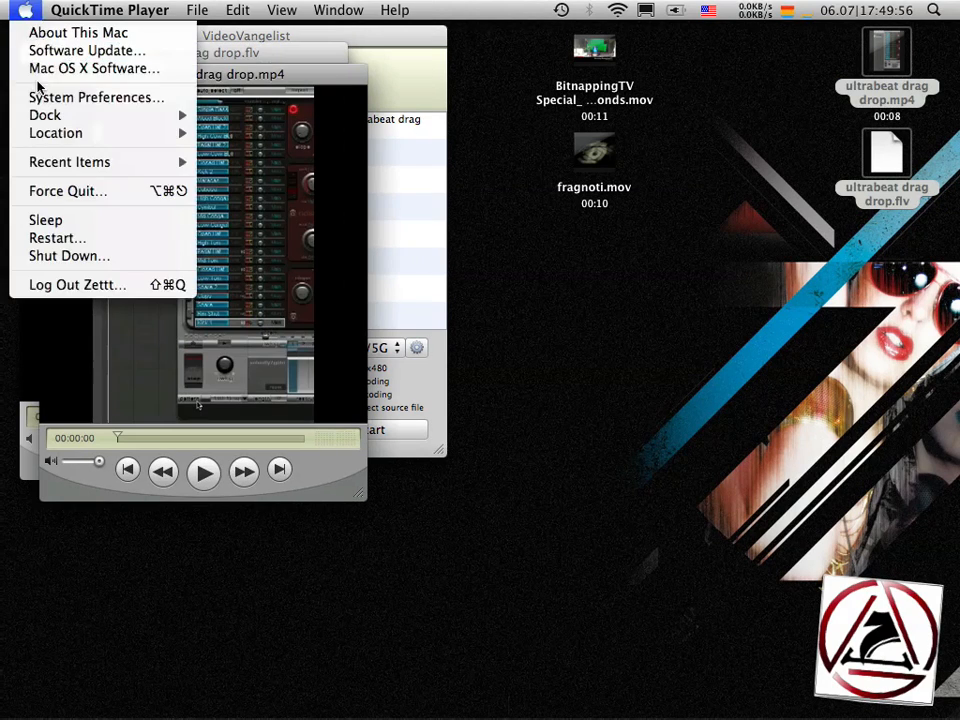
# Step: Dismiss the accidentally opened menu to show the FLV and MP4 windows side by side
pyautogui.click(96, 97)
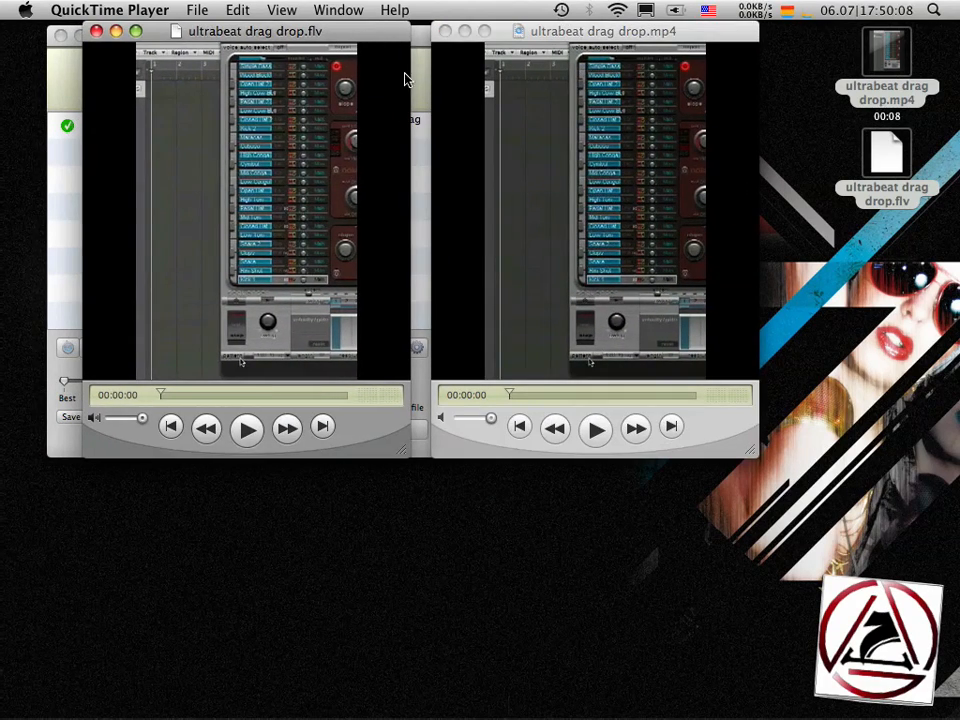
pyautogui.moveTo(377, 181)
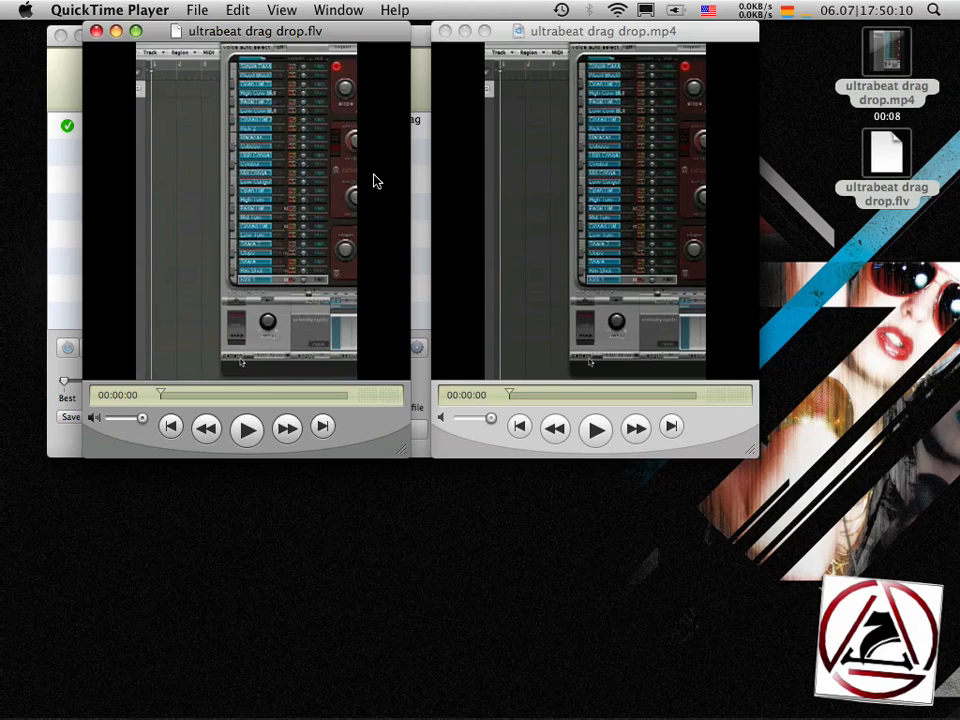
pyautogui.moveTo(351, 218)
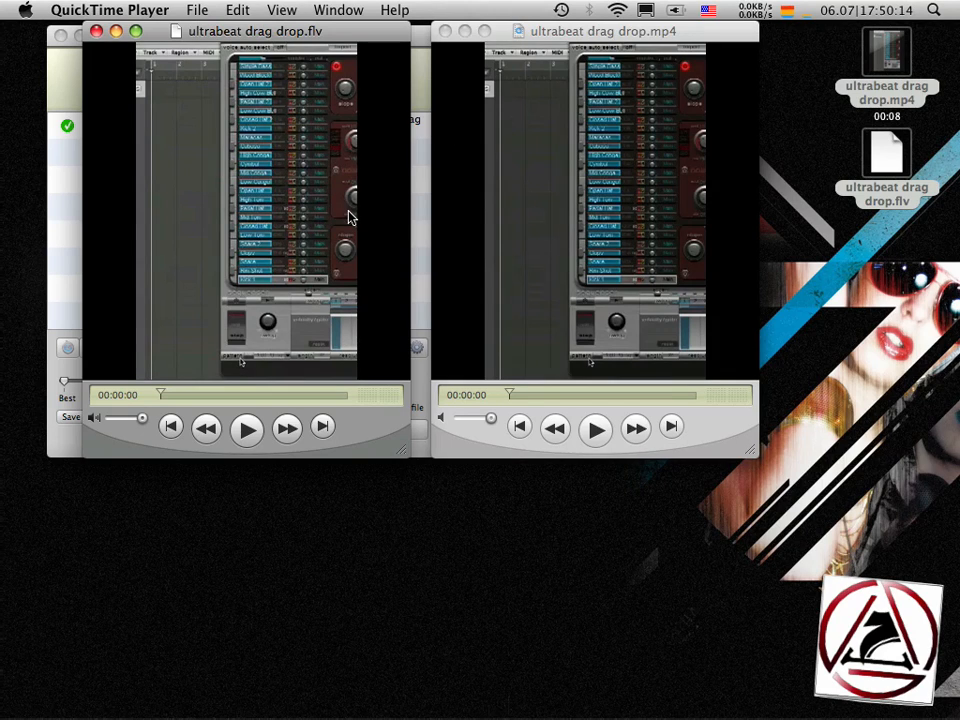
pyautogui.moveTo(315, 250)
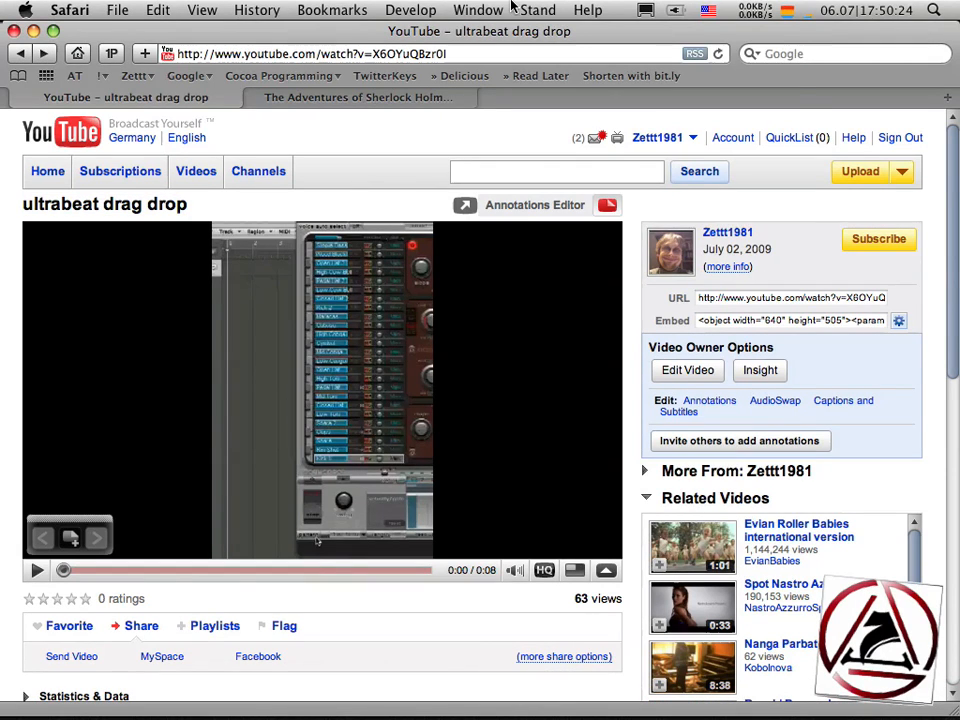
# Step: Play the ultrabeat drag drop YouTube video in Safari
pyautogui.click(538, 10)
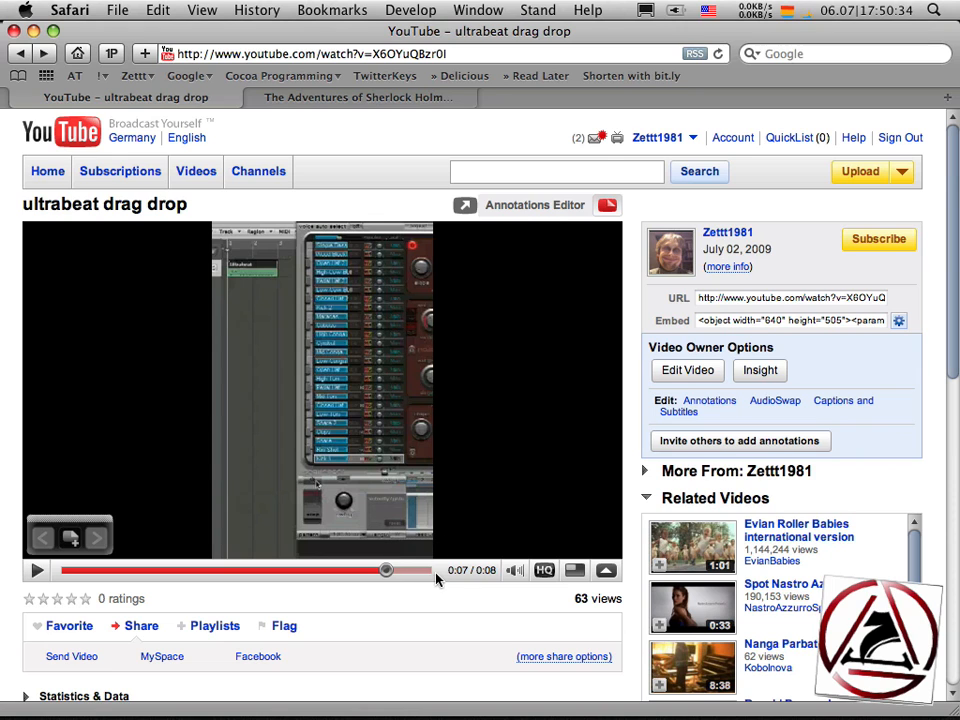
pyautogui.moveTo(390, 368)
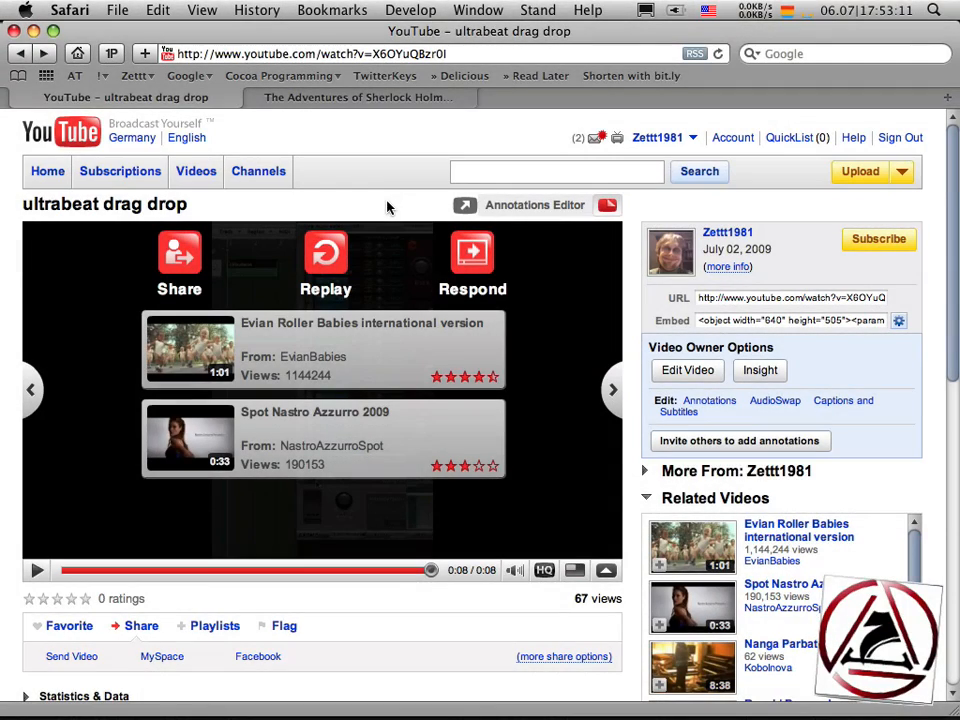
# Step: Open Window > Activity, expand the ultrabeat drag drop page, and select the googlevideo.com stream
pyautogui.click(479, 10)
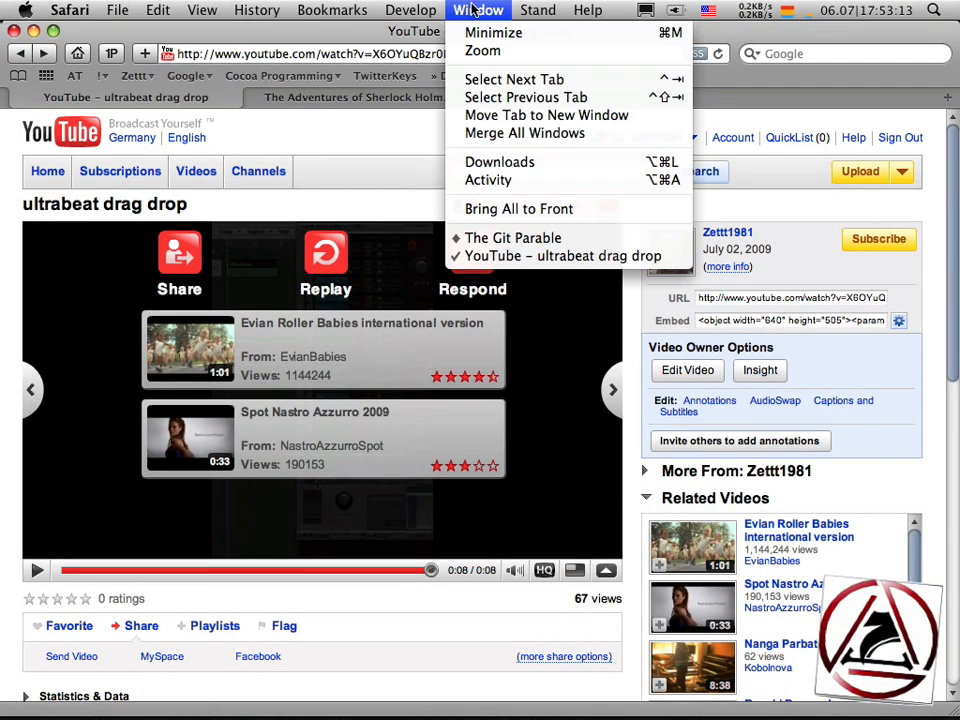
pyautogui.click(488, 180)
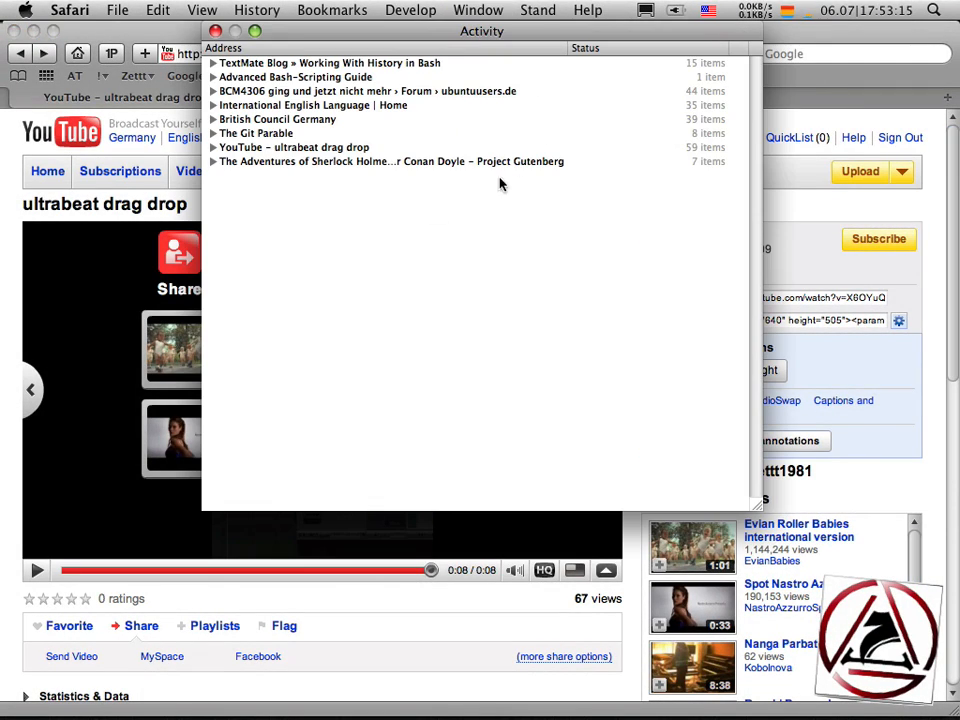
pyautogui.click(213, 147)
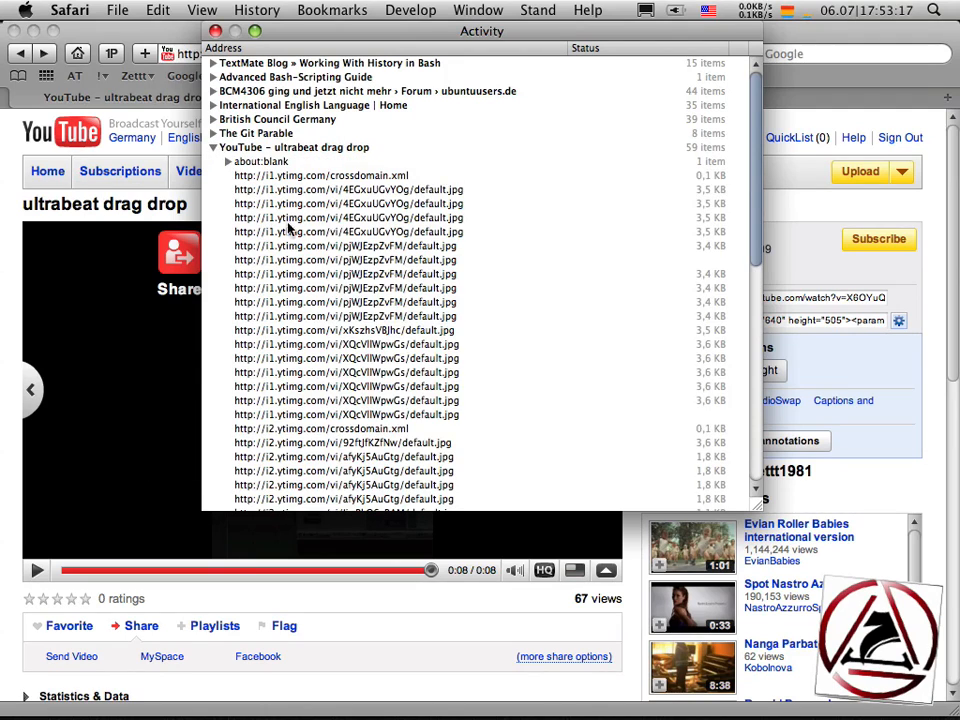
pyautogui.scroll(-3)
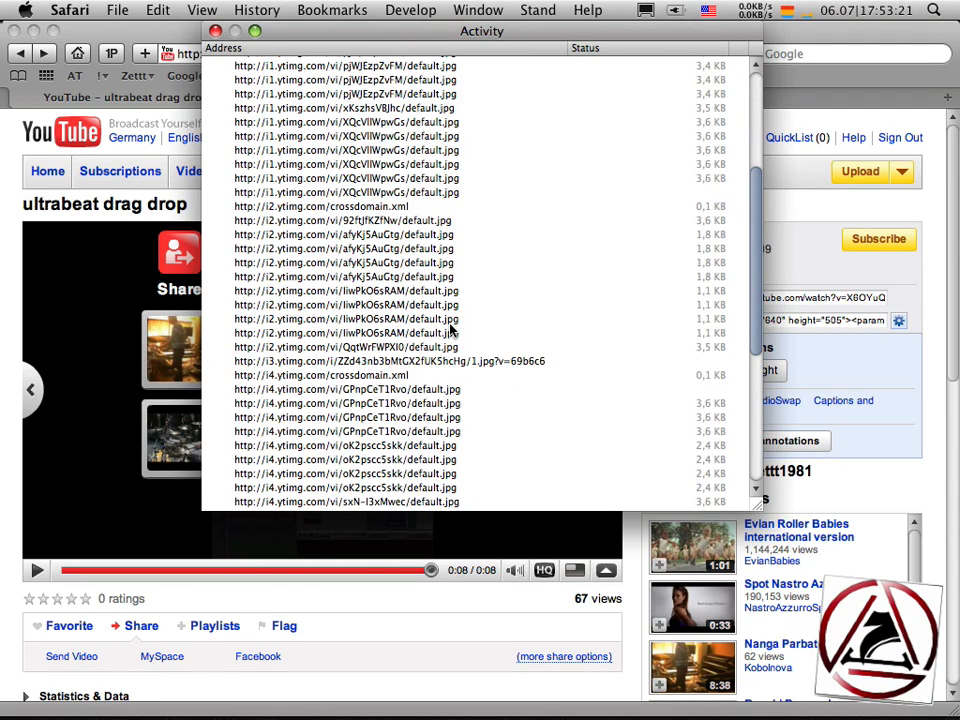
pyautogui.scroll(-3)
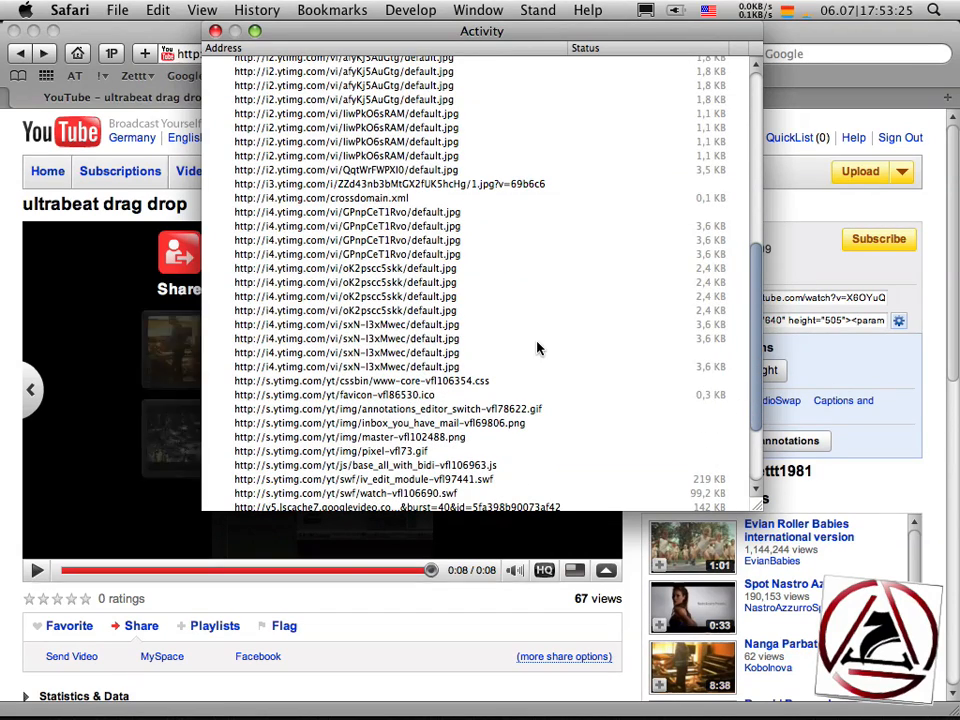
pyautogui.scroll(-3)
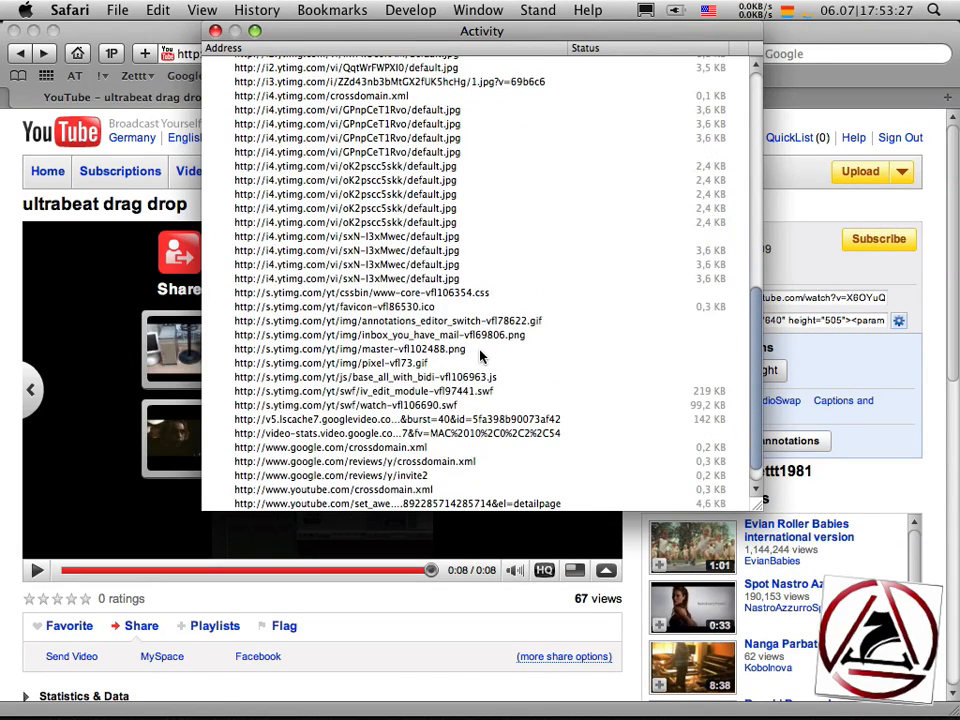
pyautogui.scroll(-3)
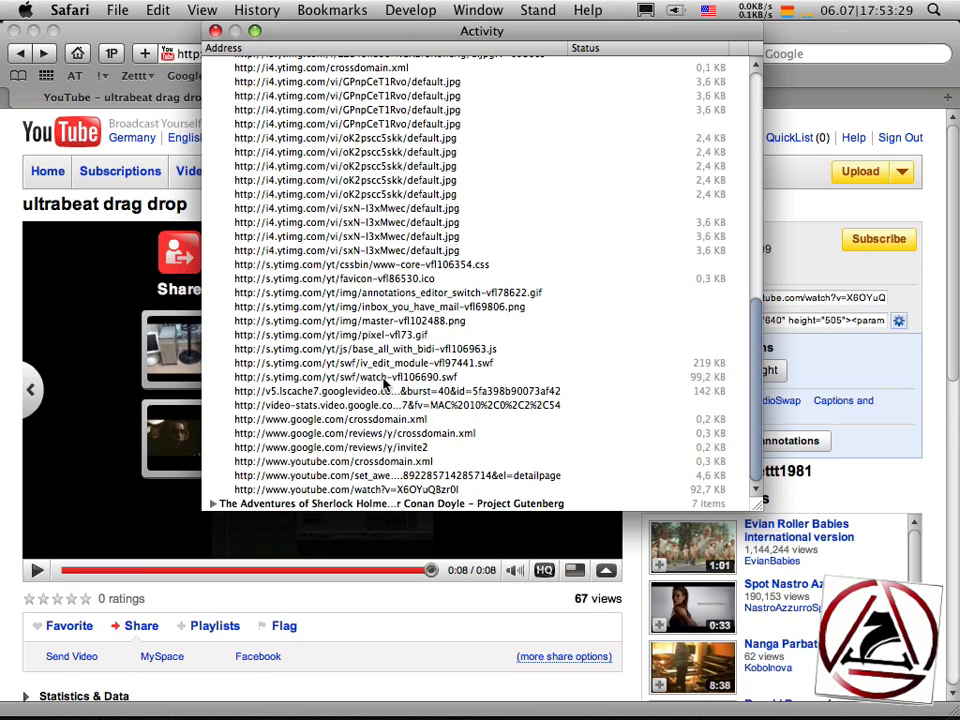
pyautogui.click(400, 390)
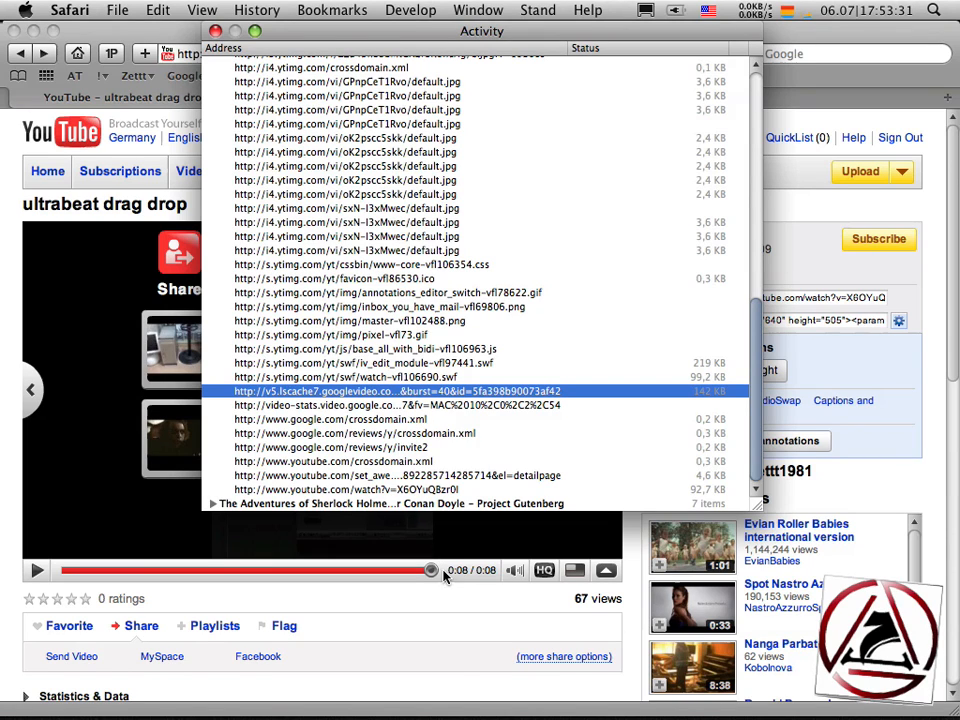
pyautogui.moveTo(350, 417)
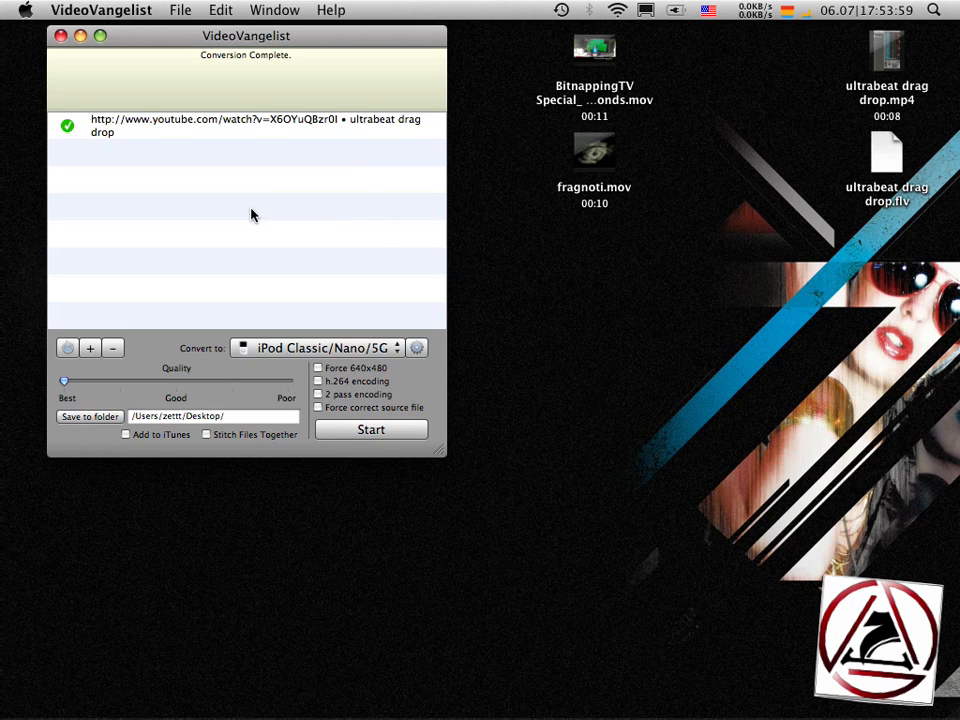
# Step: Remove the finished YouTube entry and drag in the BitnappingTV Special recording session .mov
pyautogui.click(112, 347)
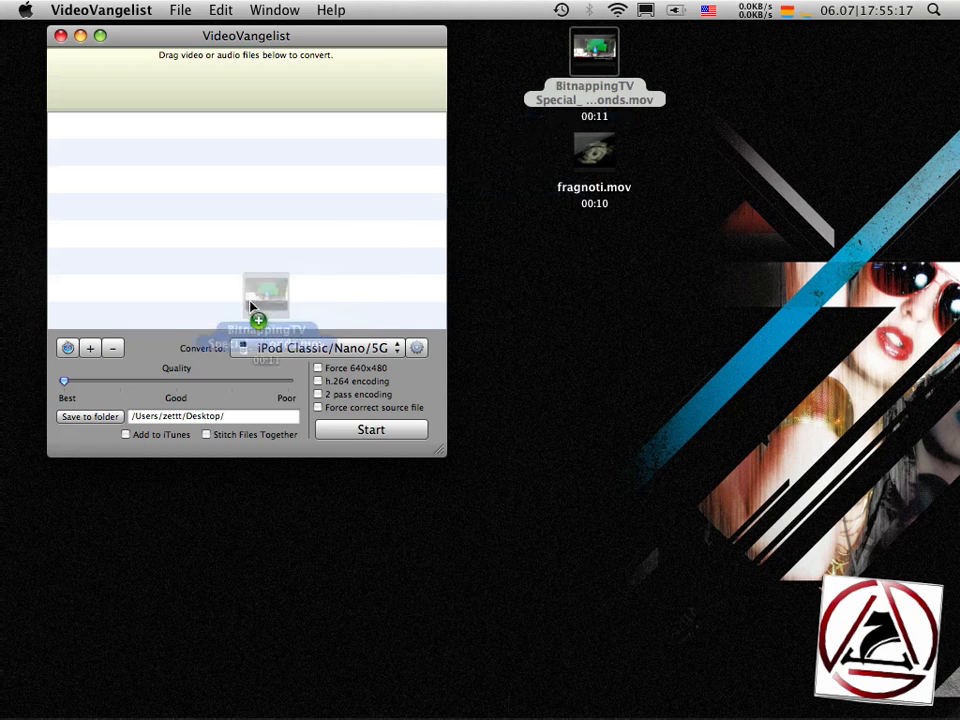
pyautogui.moveTo(250, 305); pyautogui.dragTo(208, 240)
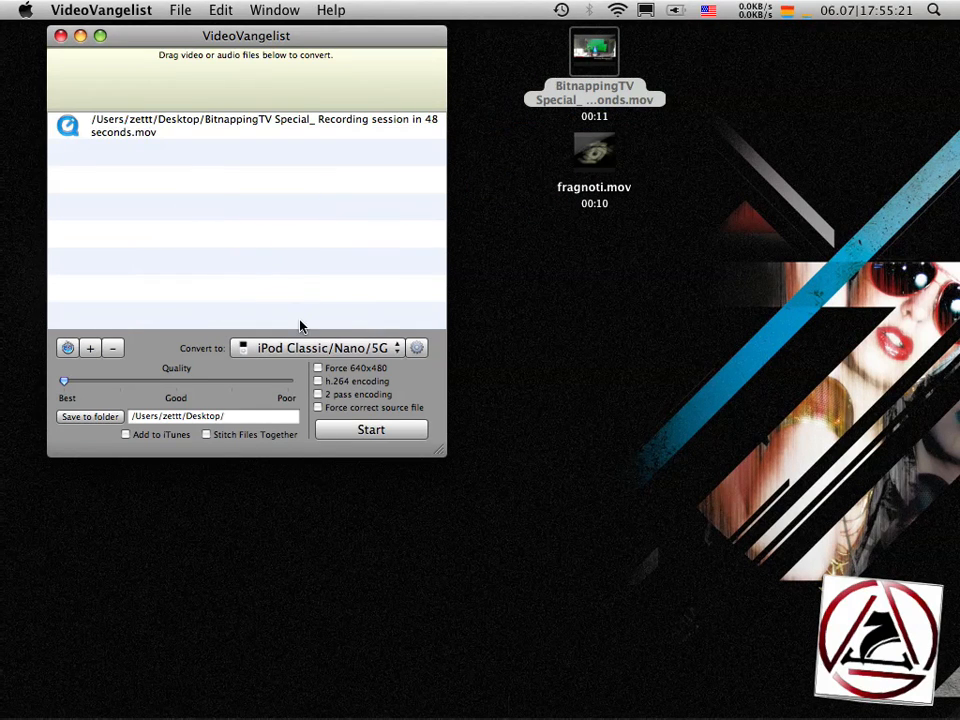
# Step: Set the BitnappingTV movie's output format to DVD and start the conversion
pyautogui.click(318, 348)
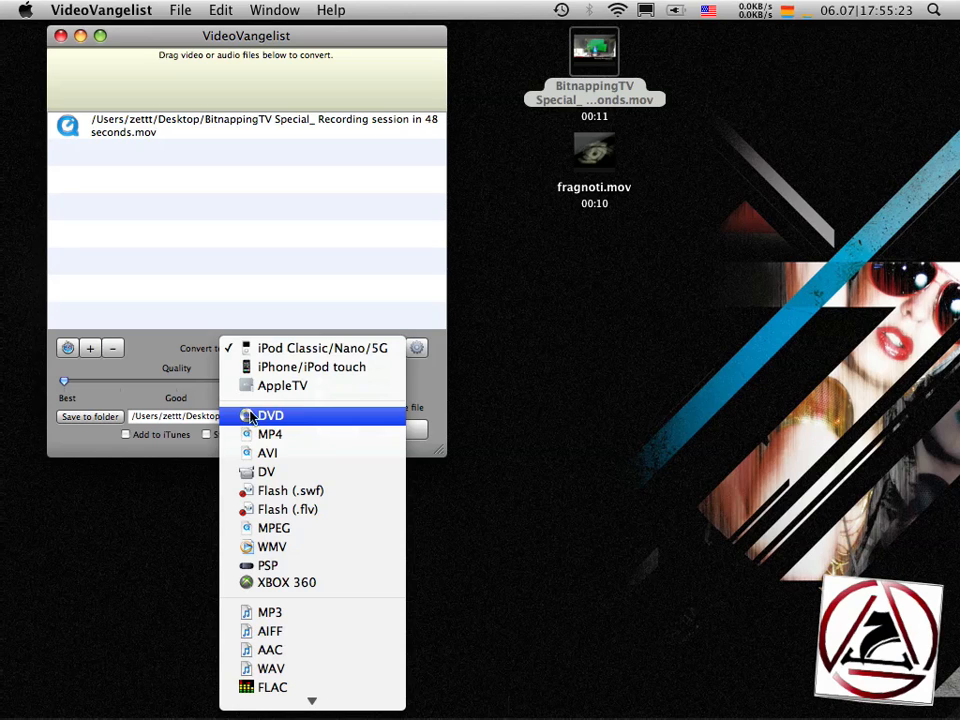
pyautogui.click(270, 415)
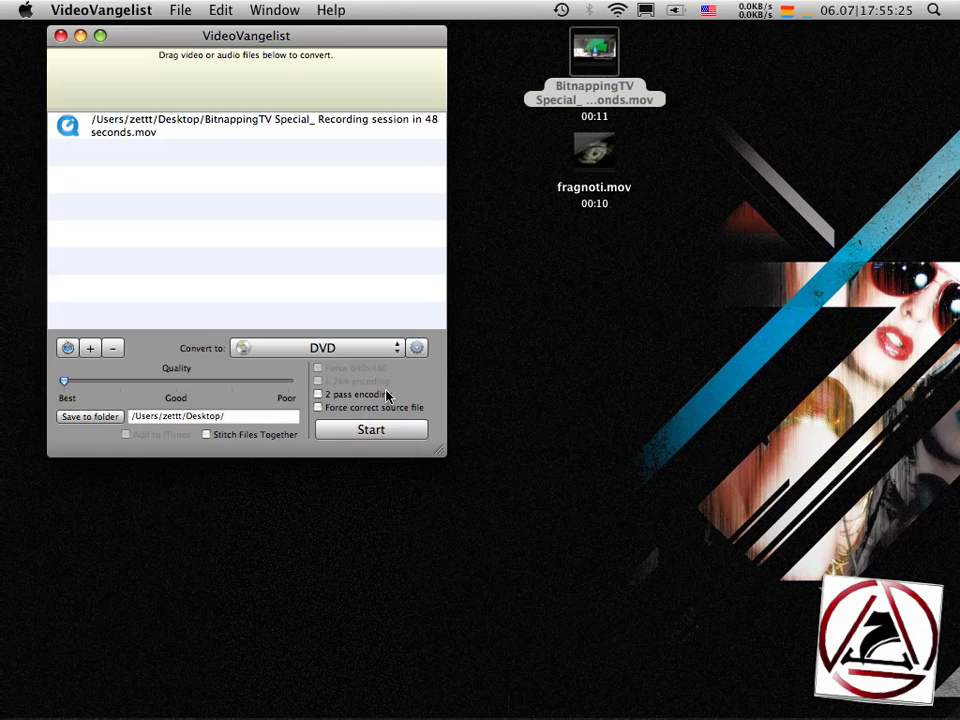
pyautogui.click(371, 429)
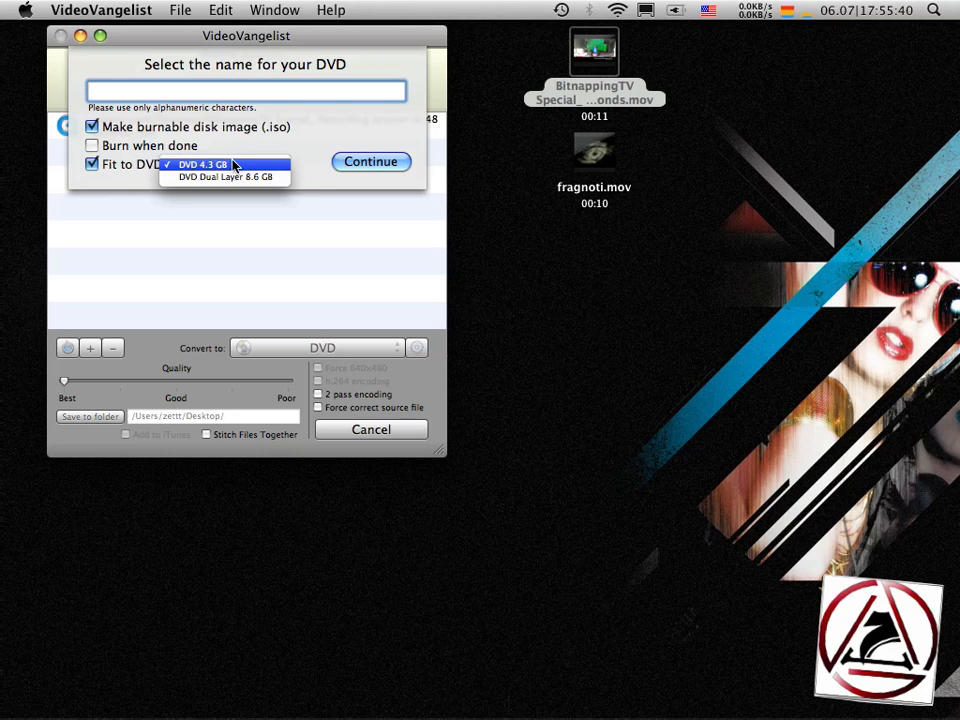
pyautogui.moveTo(254, 177)
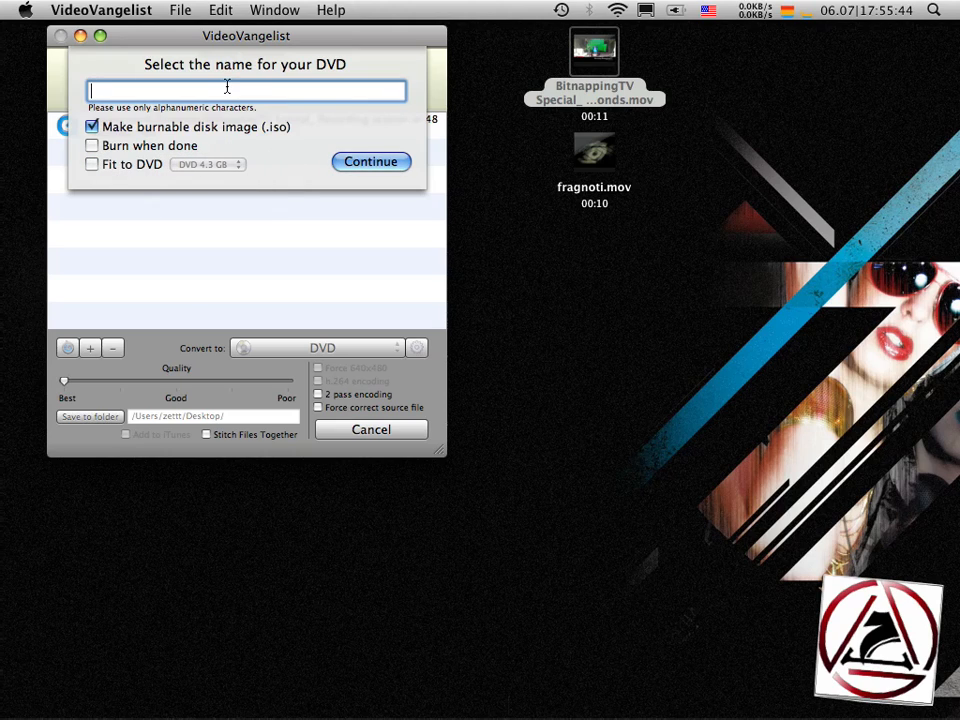
# Step: Name the DVD 'bitnapping' and continue to build the burnable .iso image
pyautogui.write('bitnapp')
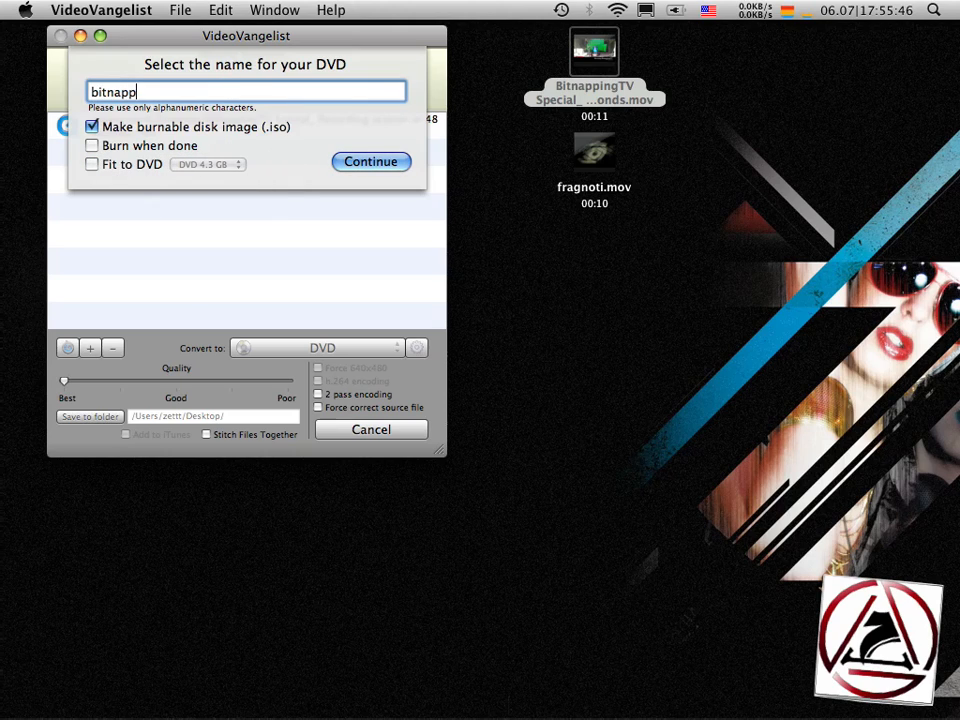
pyautogui.write('ing')
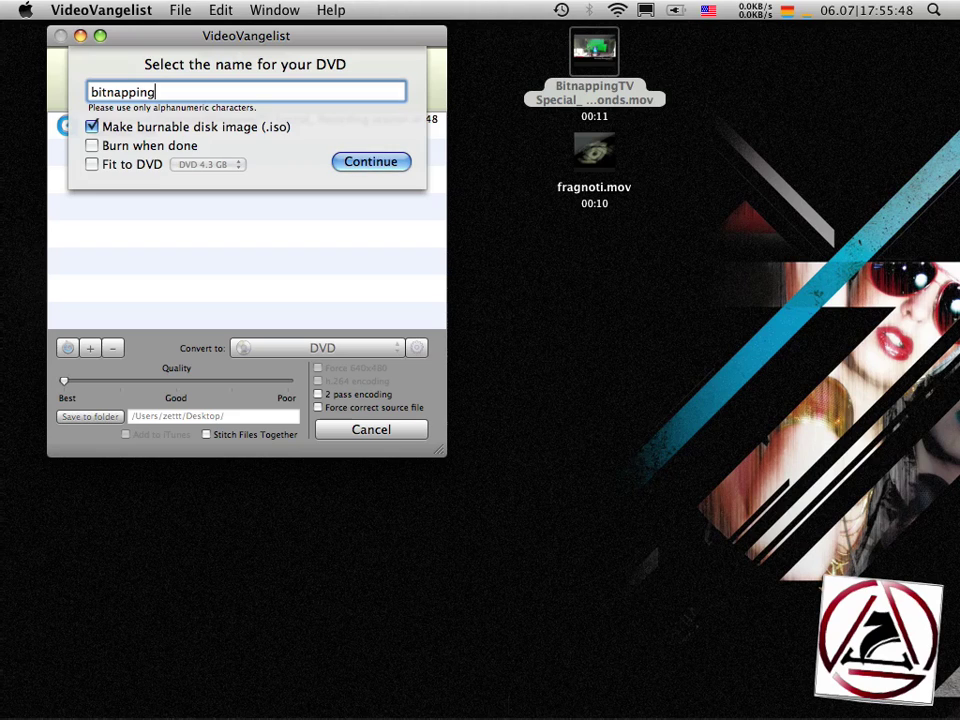
pyautogui.click(370, 161)
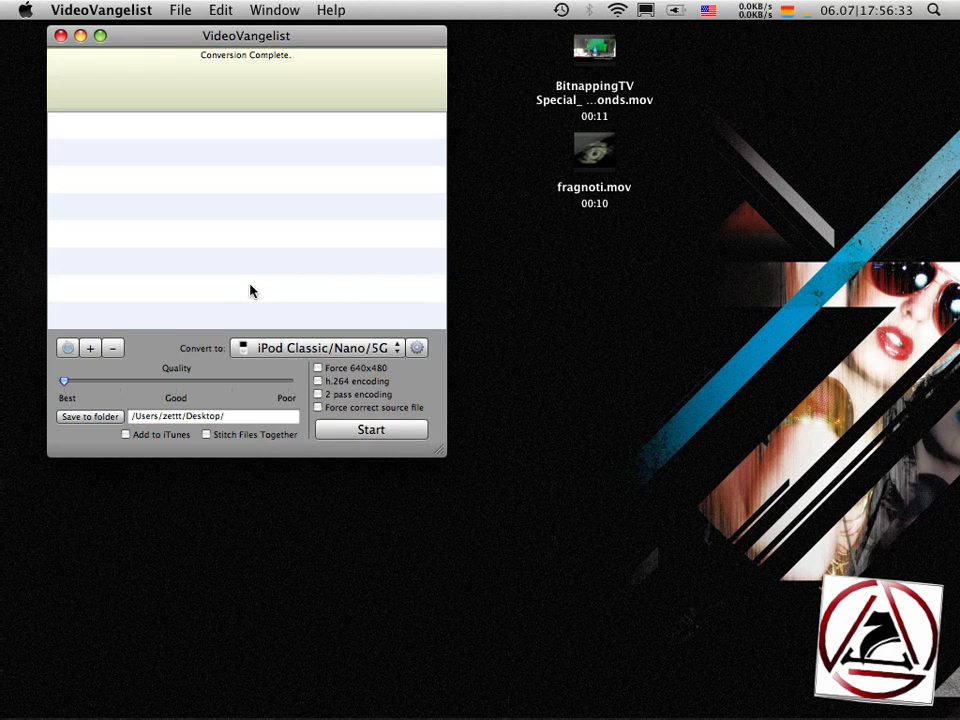
pyautogui.moveTo(322, 230)
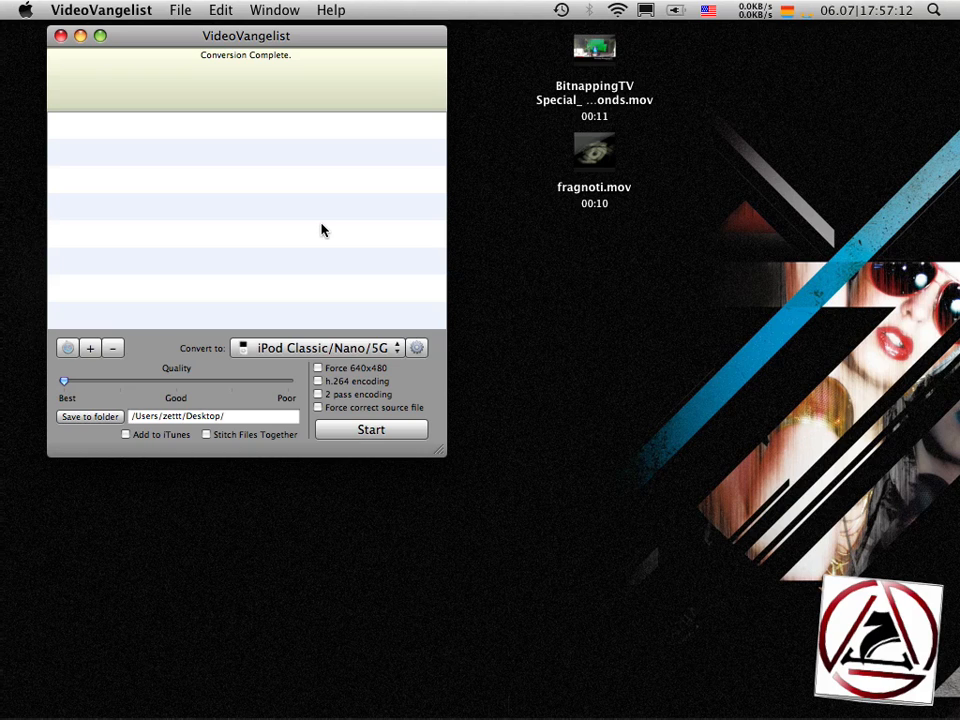
pyautogui.moveTo(240, 277)
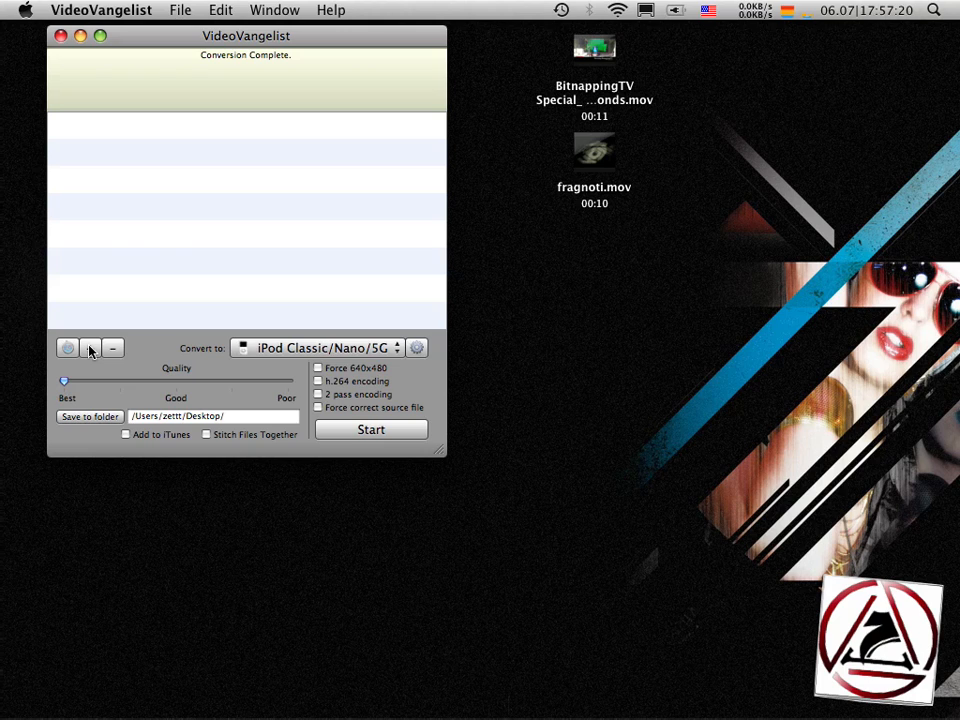
# Step: Look through the File and VideoVangelist menus, then show the Help menu with Install Codec Libraries
pyautogui.click(180, 10)
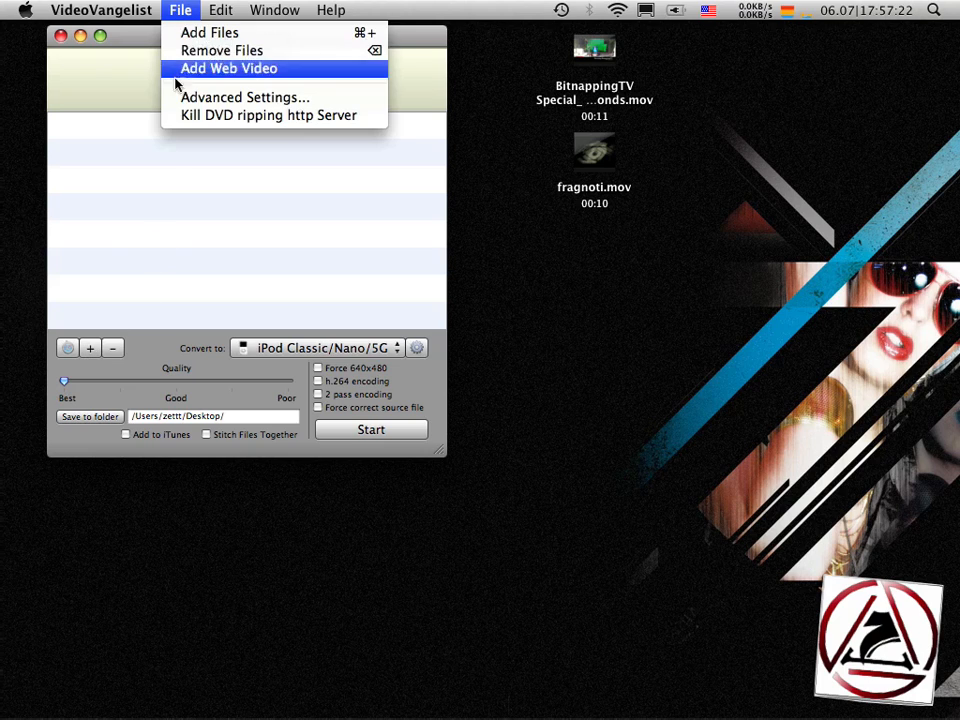
pyautogui.moveTo(268, 114)
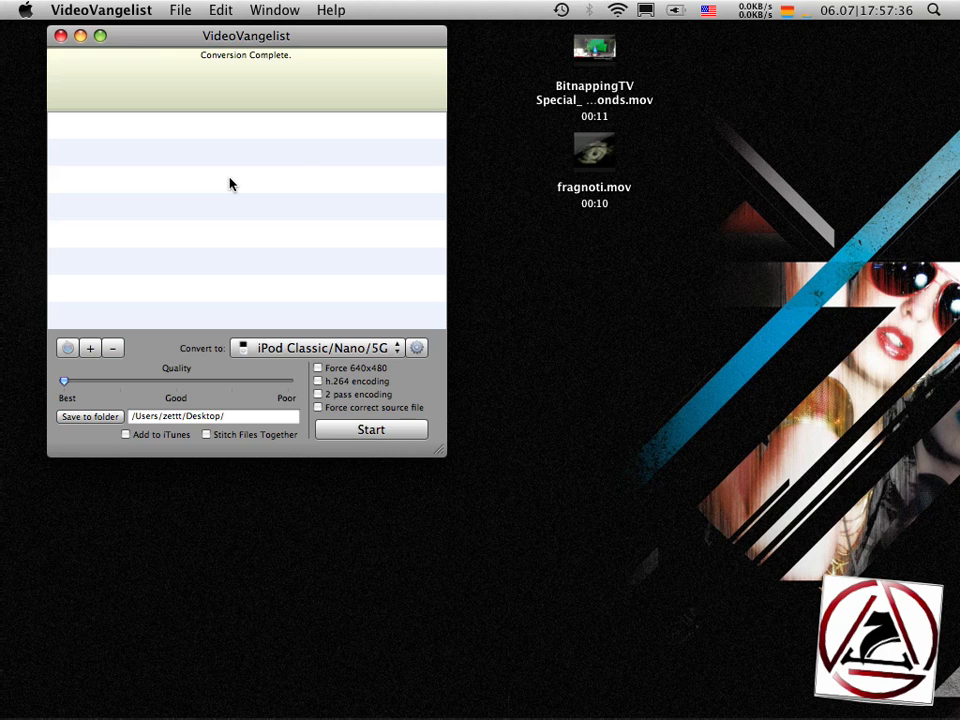
pyautogui.click(101, 9)
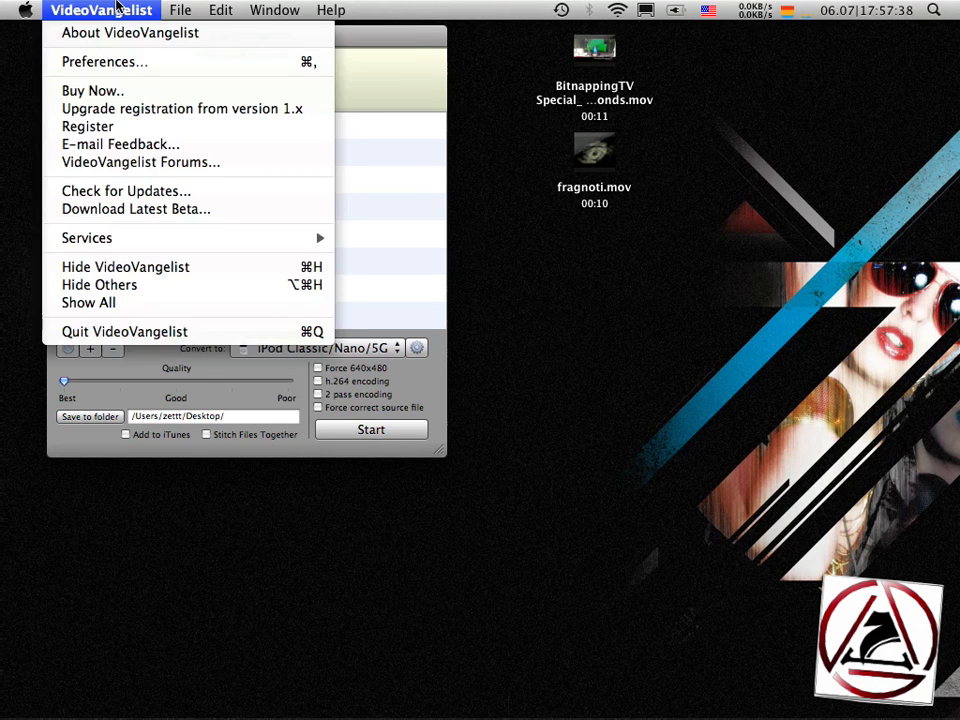
pyautogui.click(330, 9)
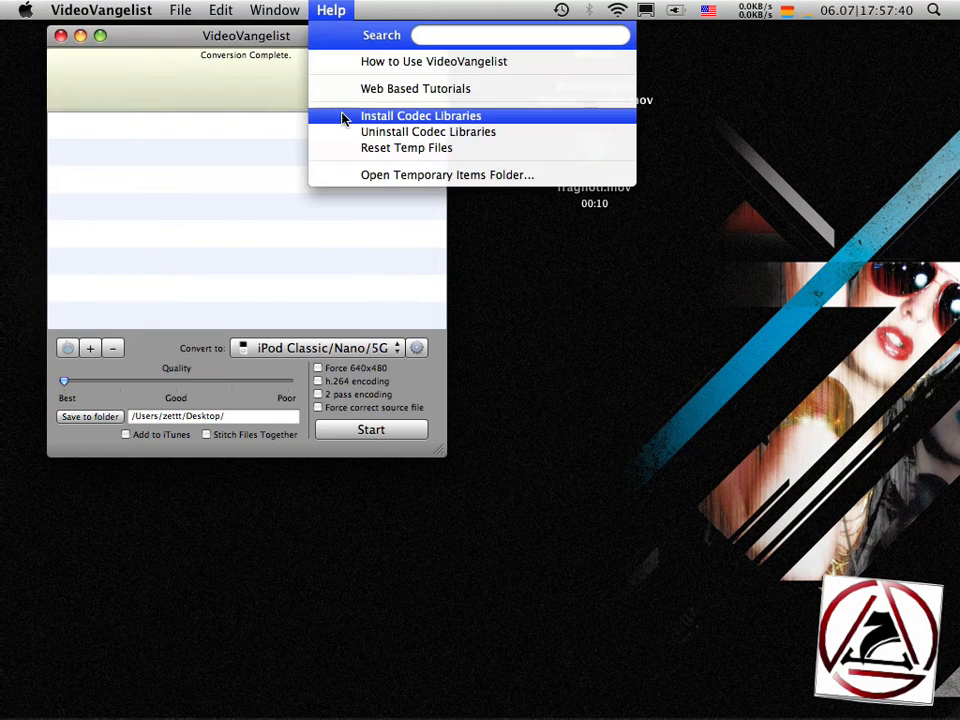
# Step: Launch the codec libraries installer, scroll its bundled file list, and quit without installing
pyautogui.click(420, 115)
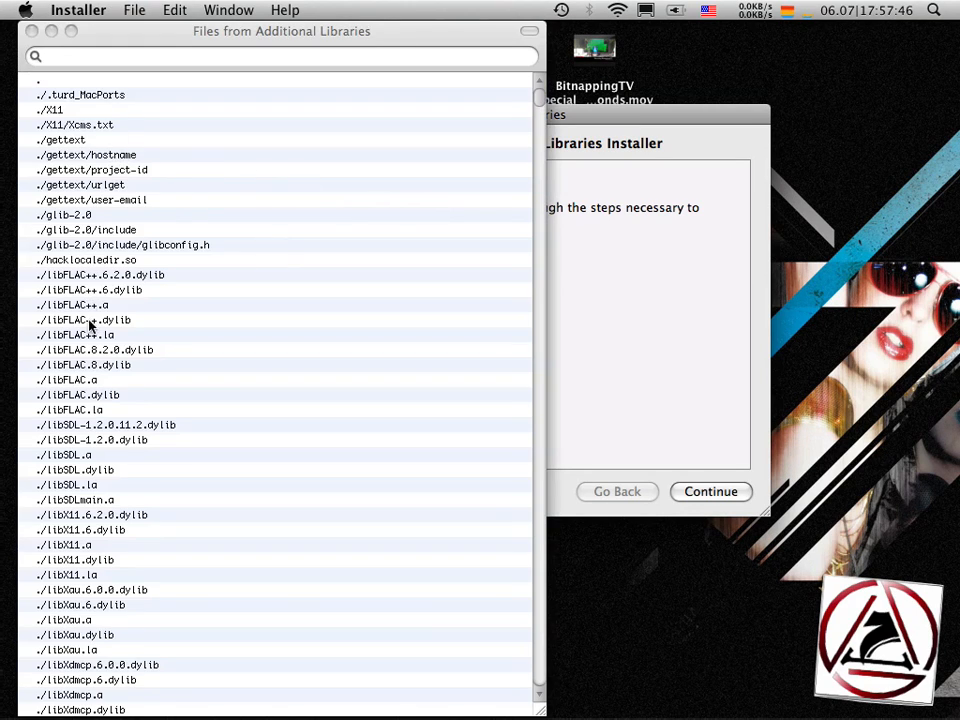
pyautogui.scroll(-3)
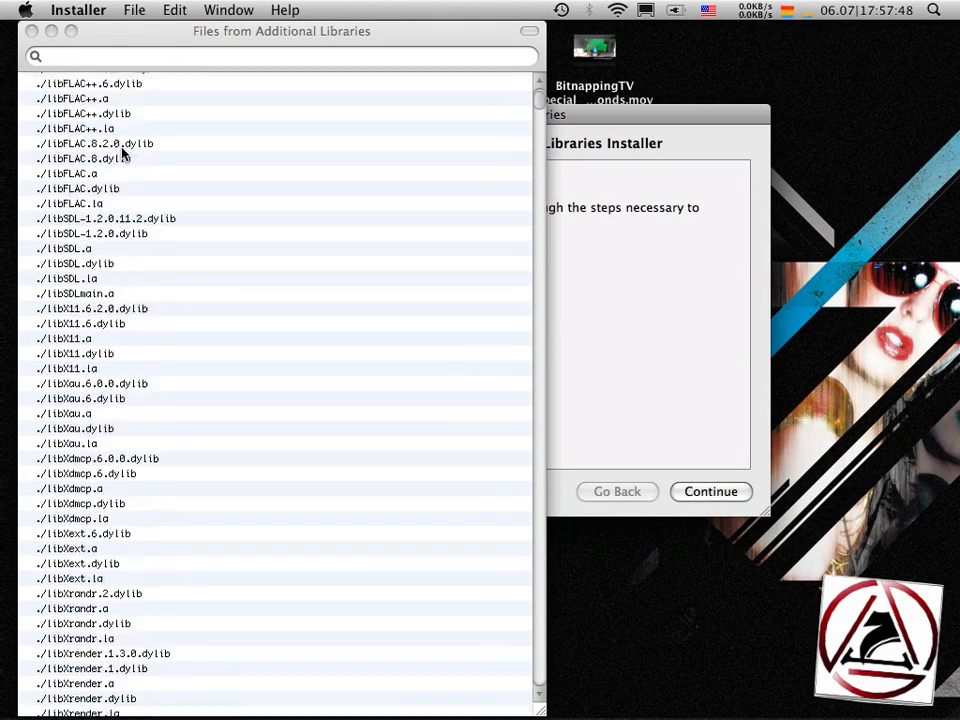
pyautogui.scroll(-3)
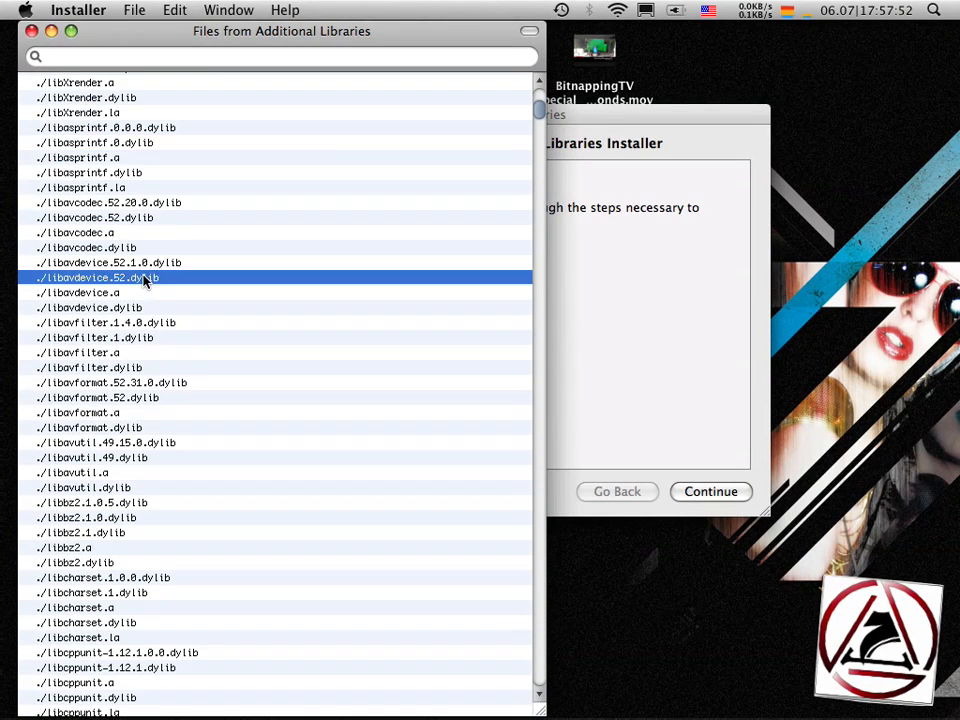
pyautogui.scroll(-3)
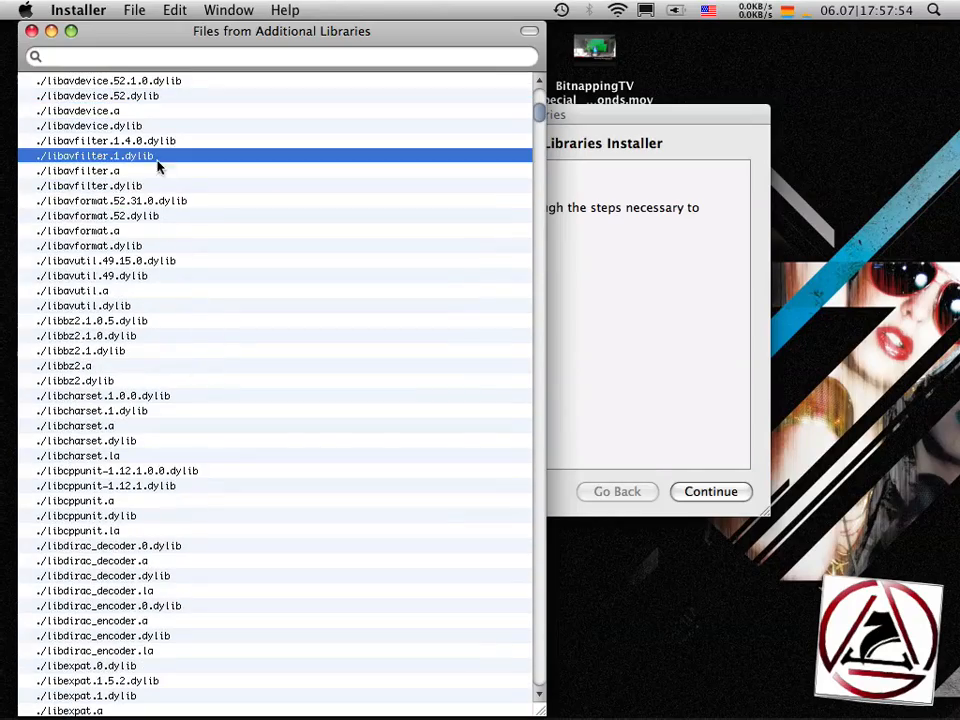
pyautogui.scroll(-3)
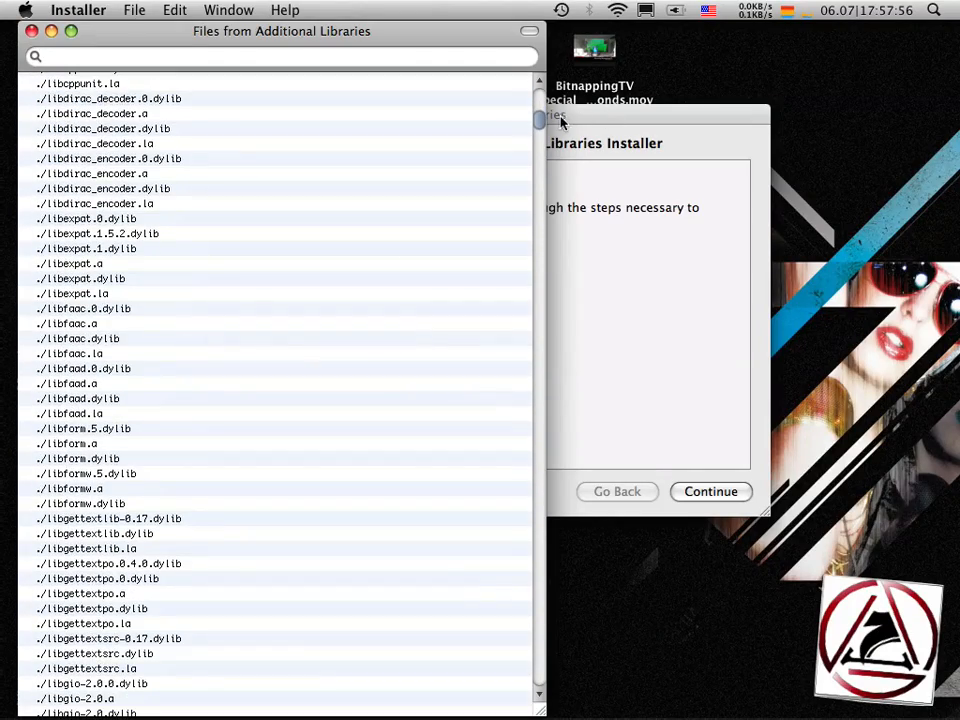
pyautogui.scroll(-3)
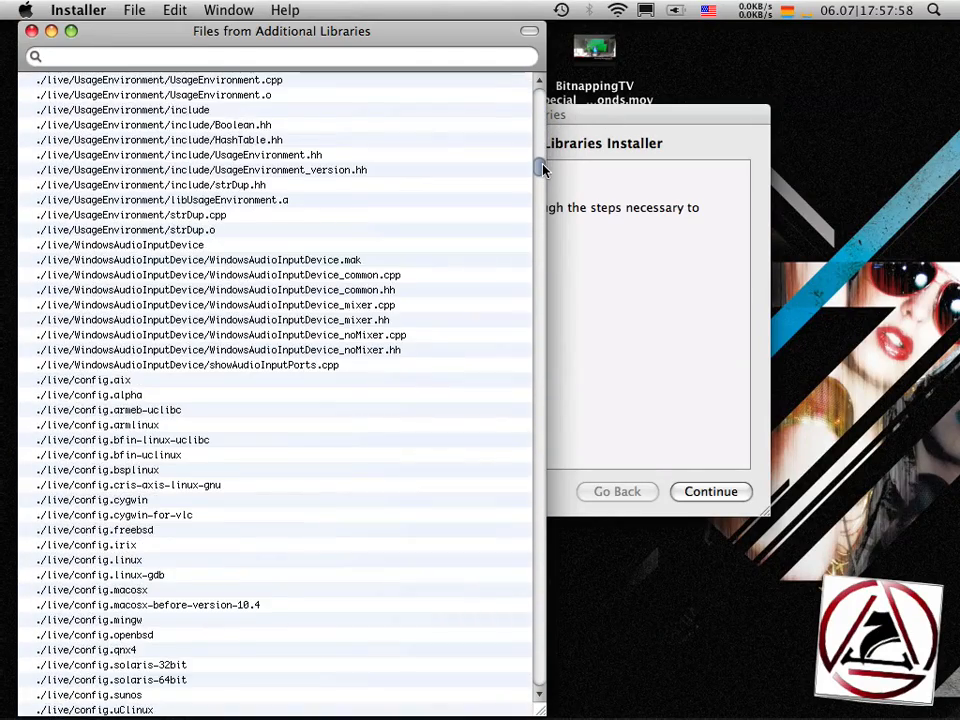
pyautogui.scroll(-3)
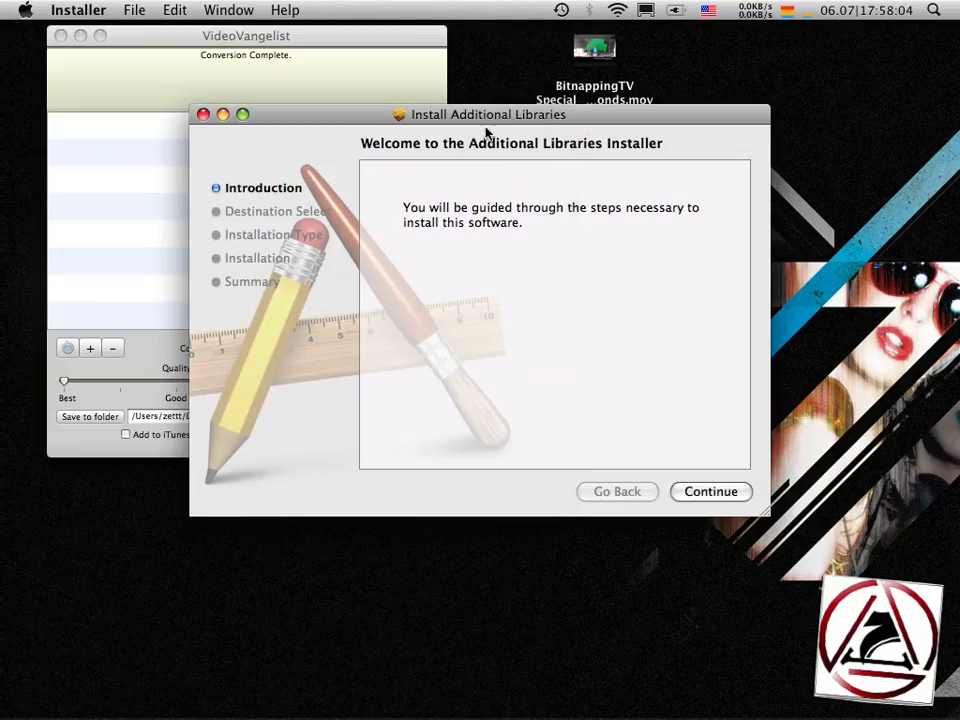
pyautogui.moveTo(309, 103)
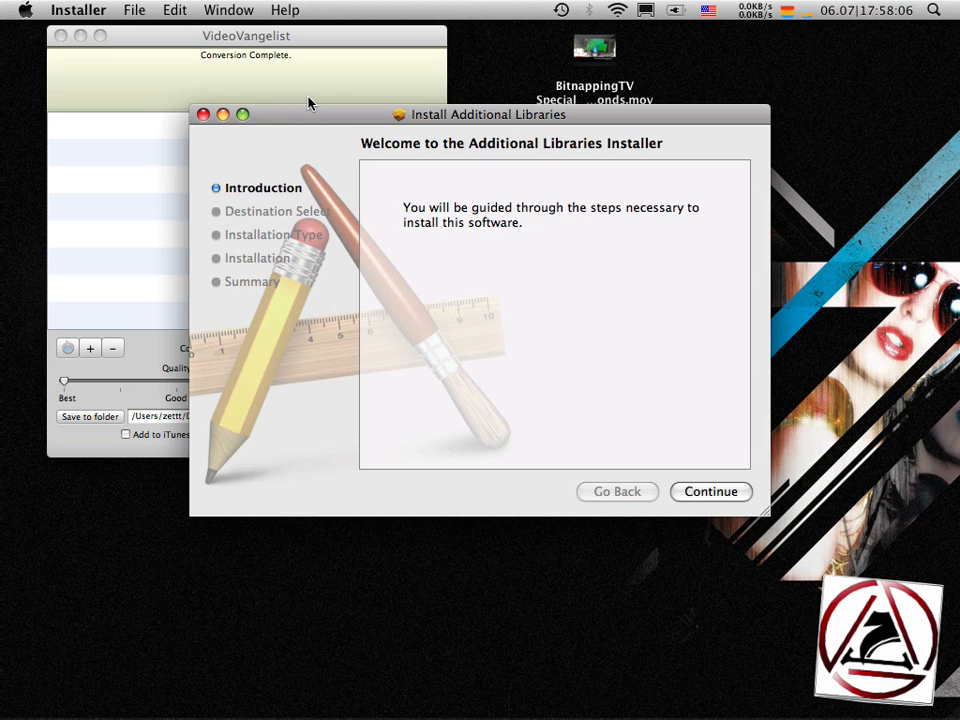
pyautogui.click(203, 114)
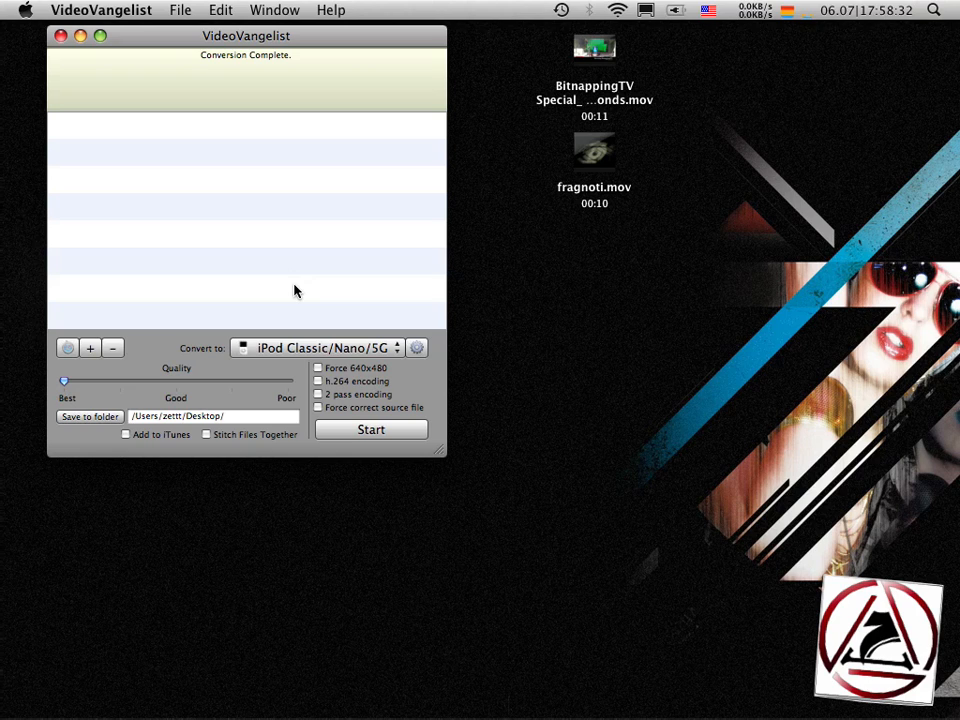
# Step: In Settings, turn off overwrite, file size limit and duration, and set Region to PAL
pyautogui.click(417, 347)
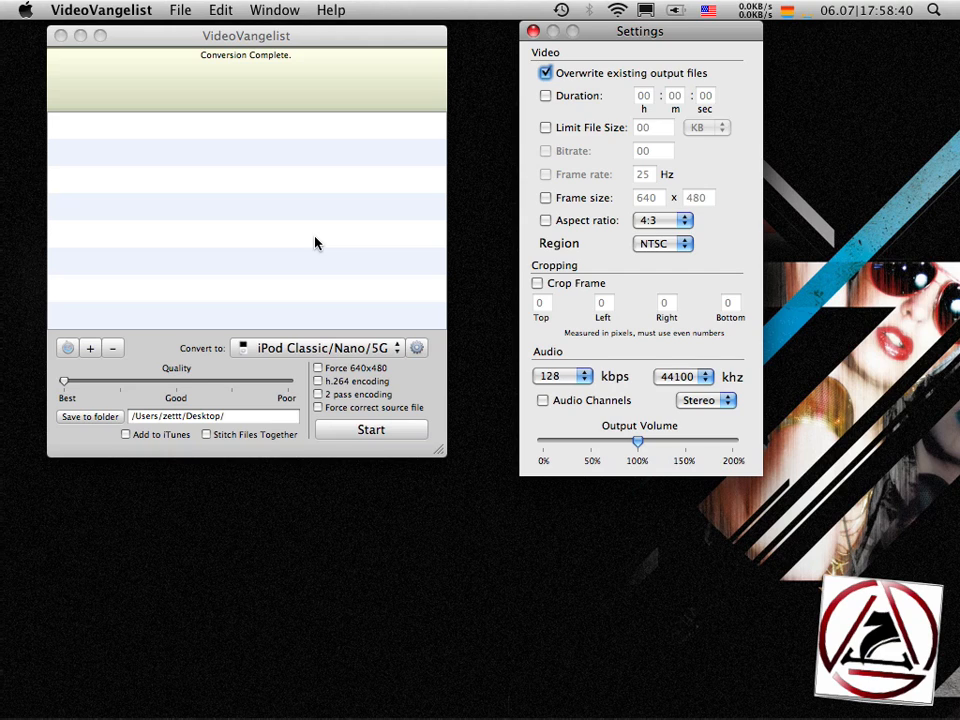
pyautogui.moveTo(563, 95)
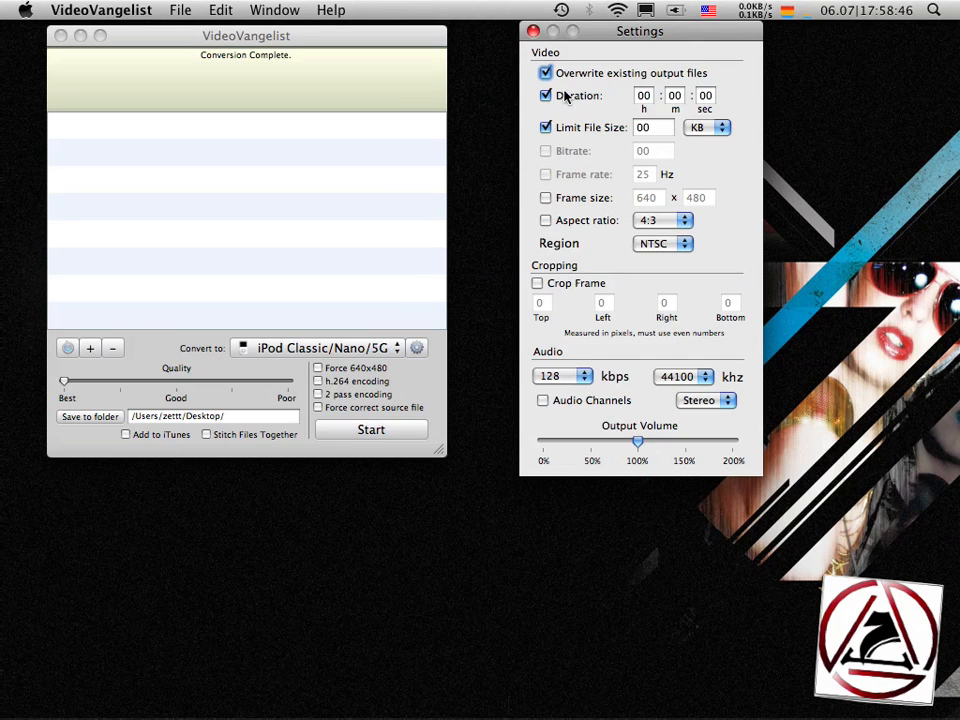
pyautogui.click(546, 72)
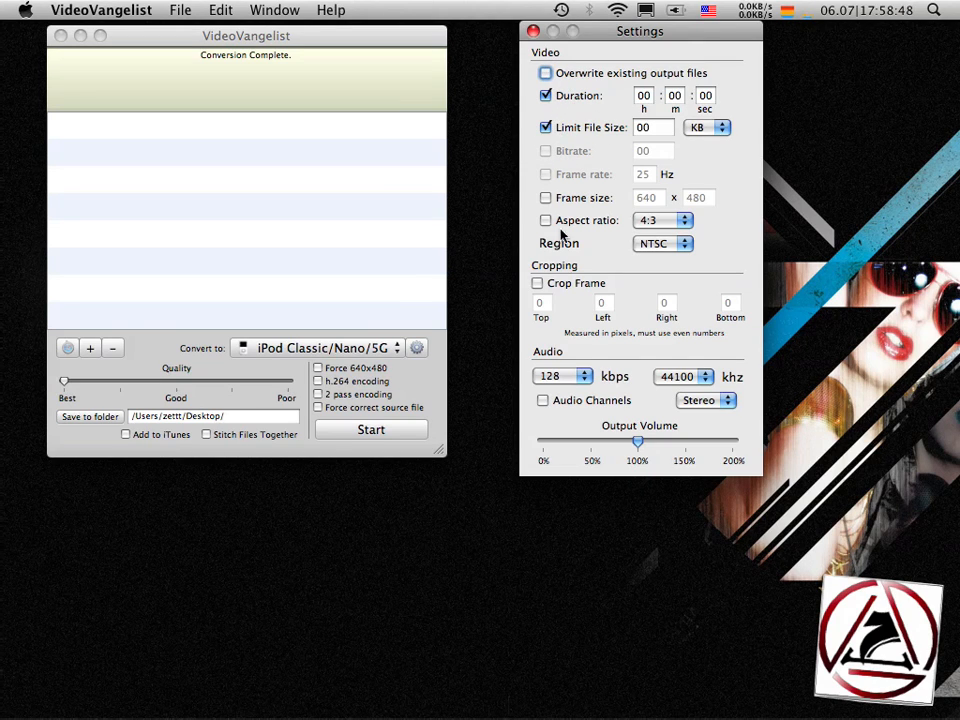
pyautogui.click(546, 127)
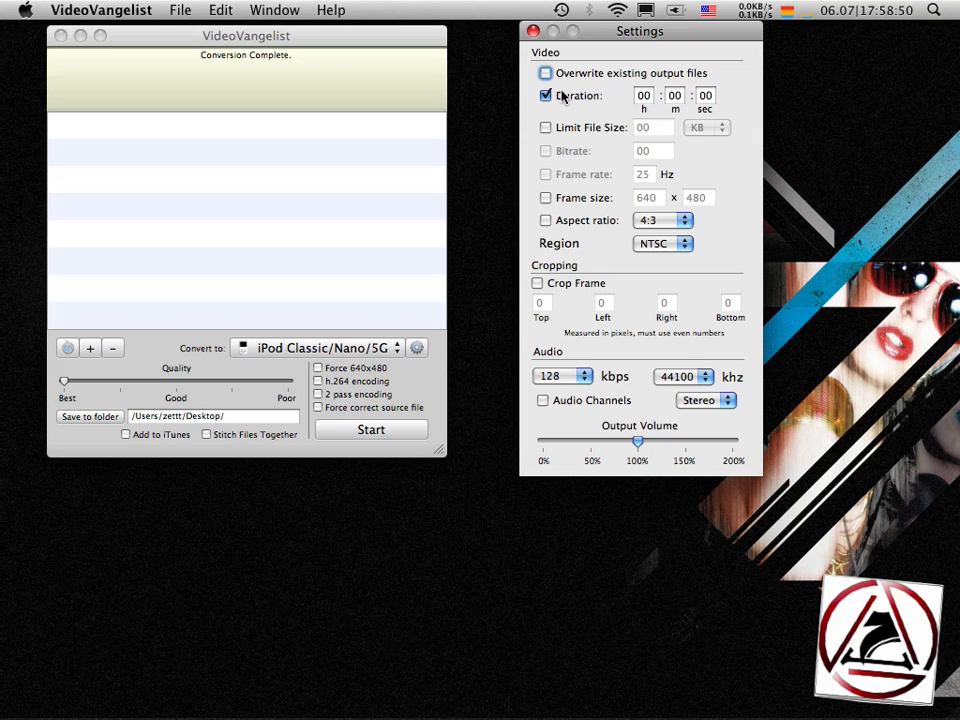
pyautogui.click(546, 95)
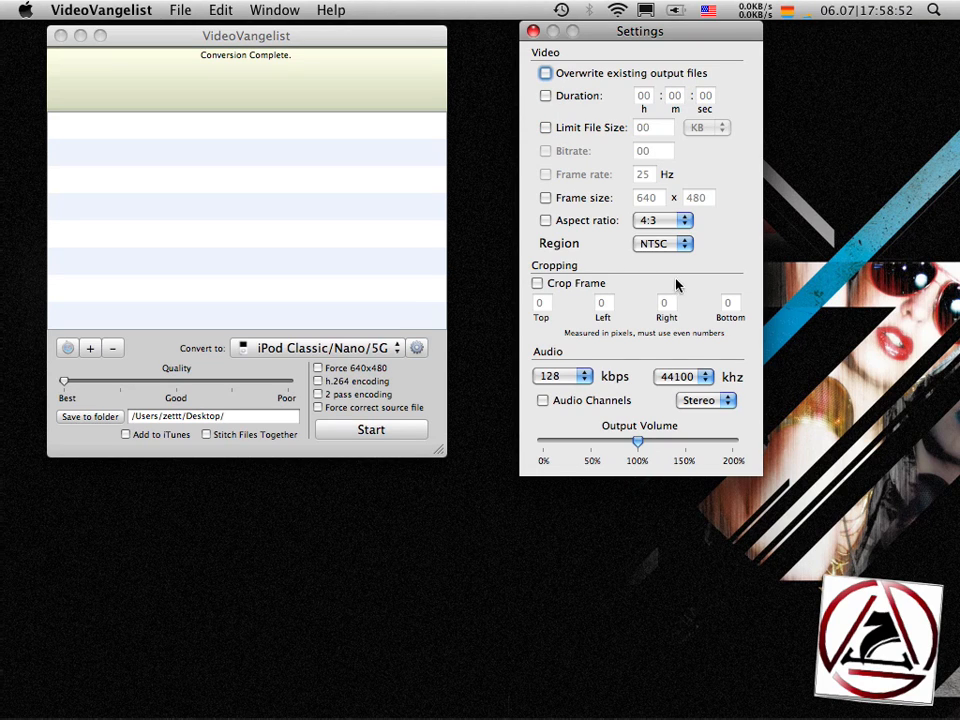
pyautogui.click(662, 243)
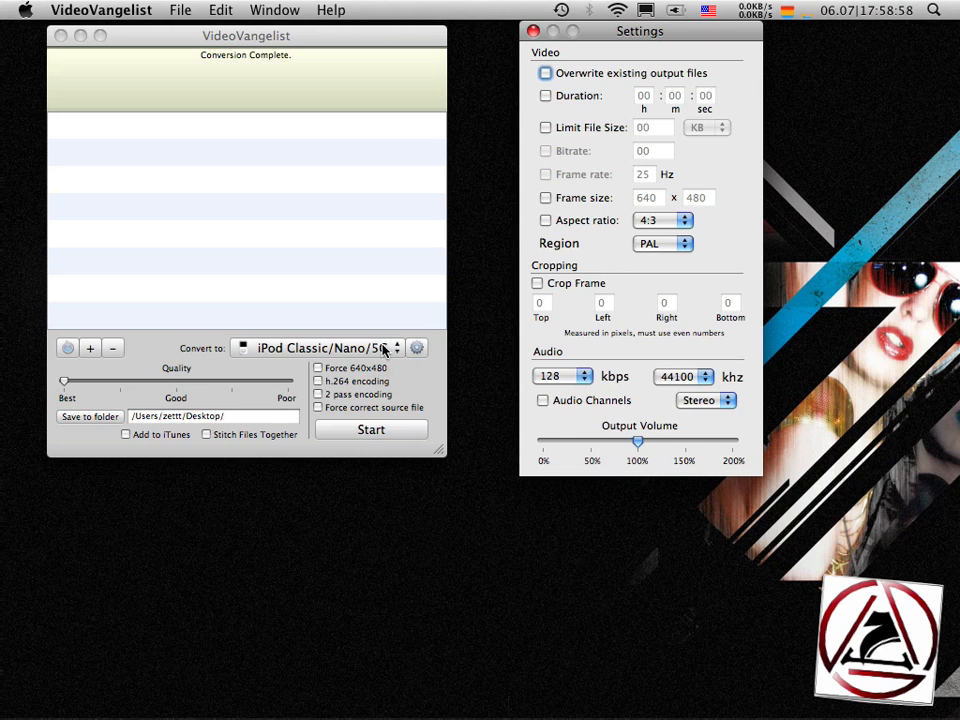
# Step: Set the output format to Flash (.flv) and start converting the BitnappingTV Special video
pyautogui.click(383, 347)
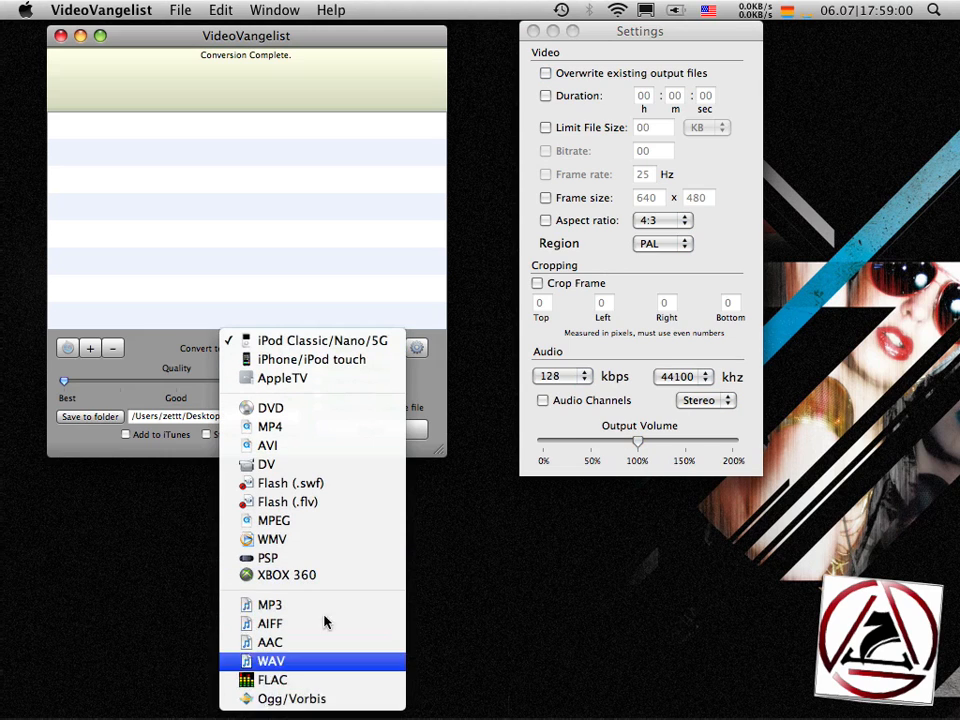
pyautogui.moveTo(287, 501)
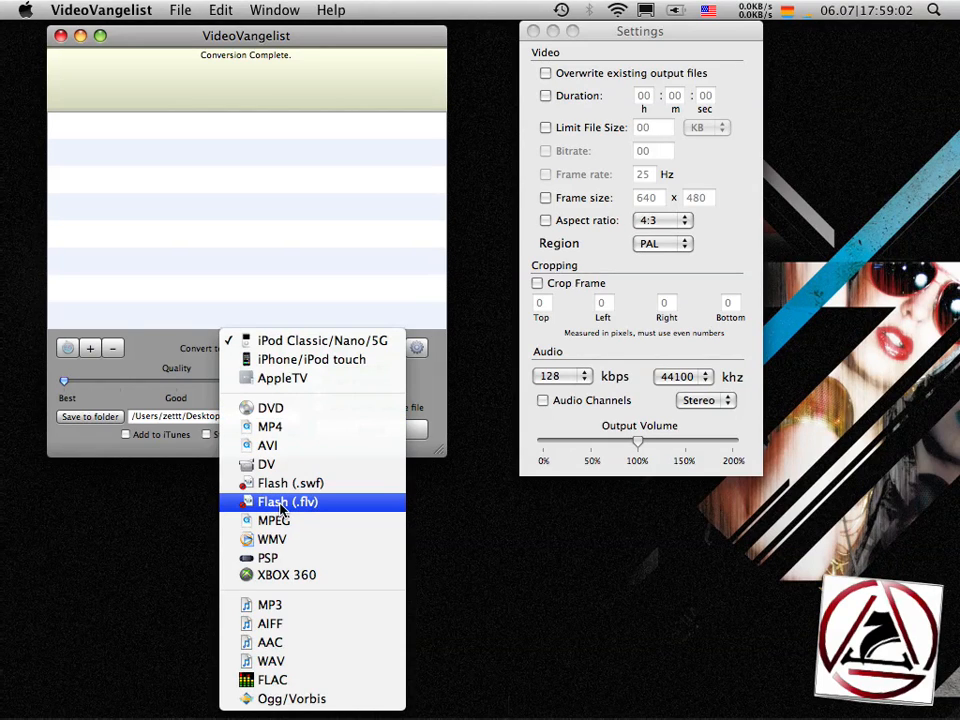
pyautogui.moveTo(325, 502)
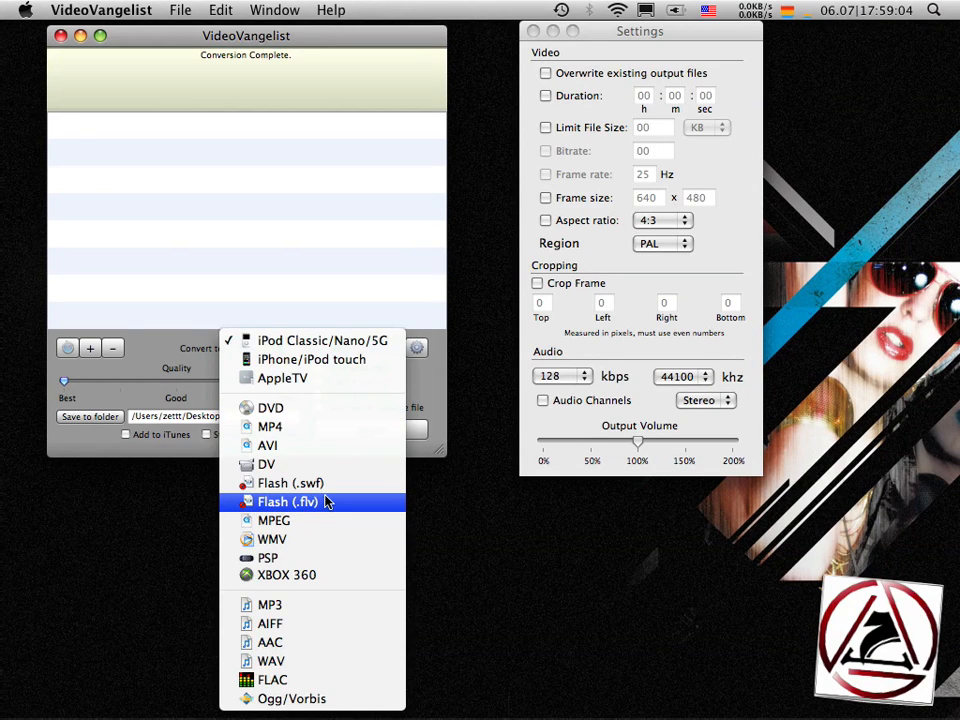
pyautogui.click(288, 502)
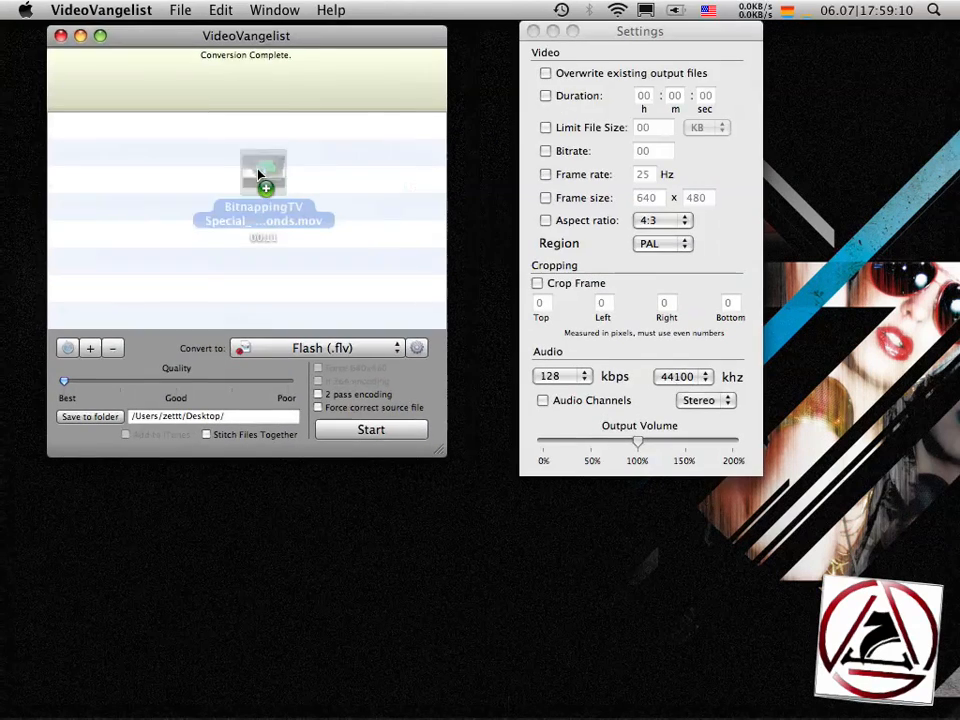
pyautogui.click(371, 429)
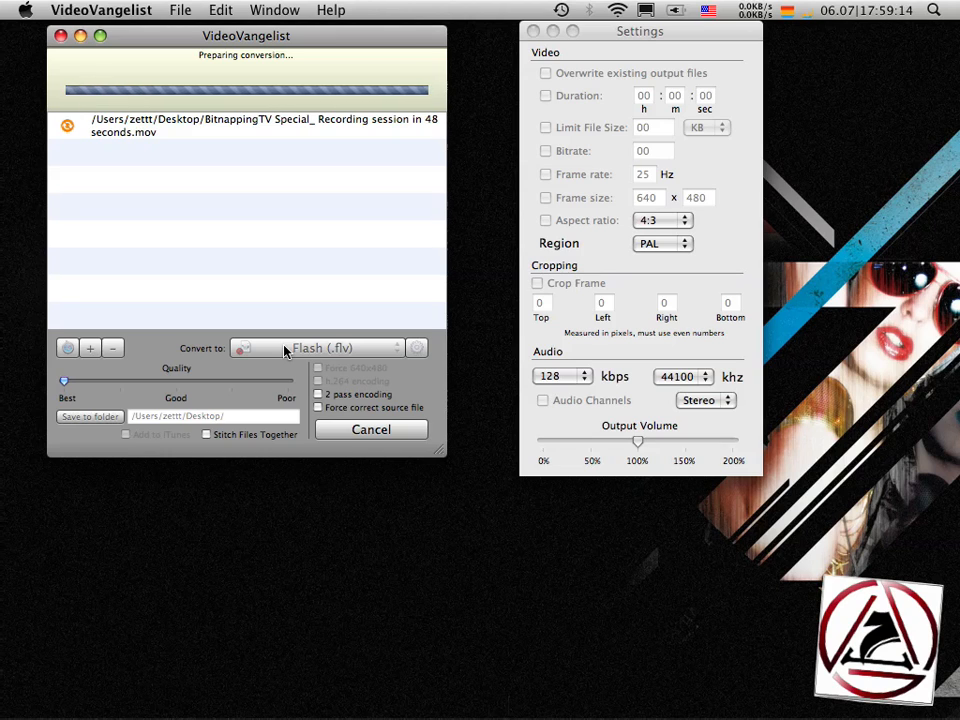
pyautogui.moveTo(359, 206)
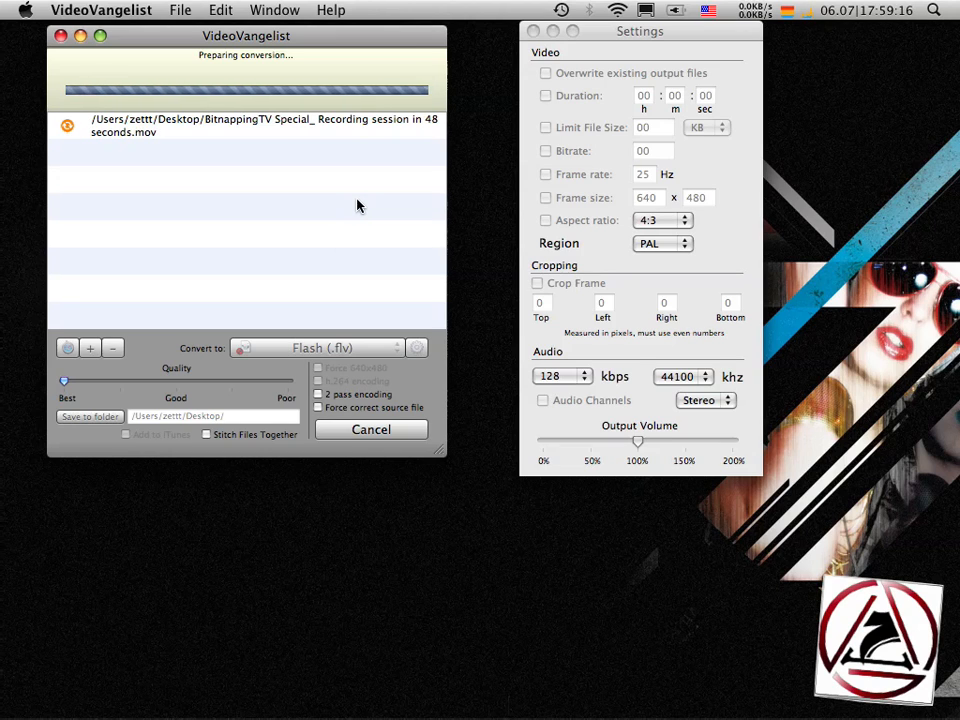